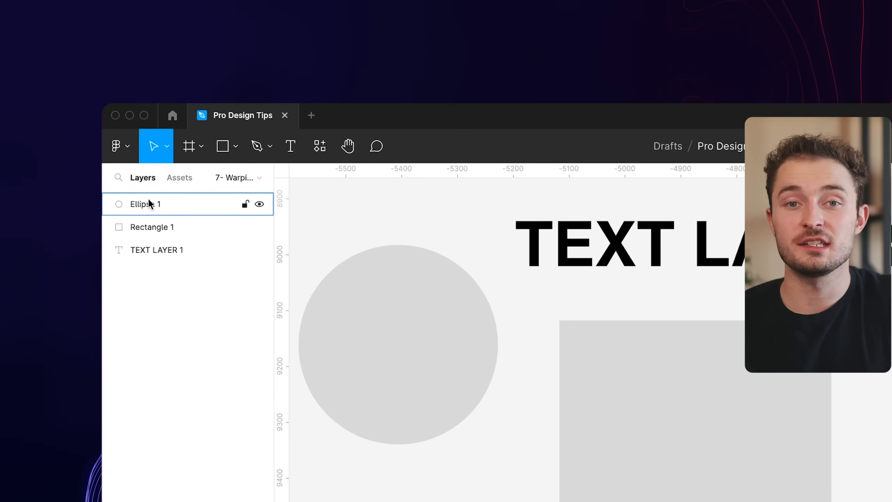
# - Move TEXT LAYER 1 above Ellipse 1 and Rectangle 1 in the Layers panel
pyautogui.click(152, 228)
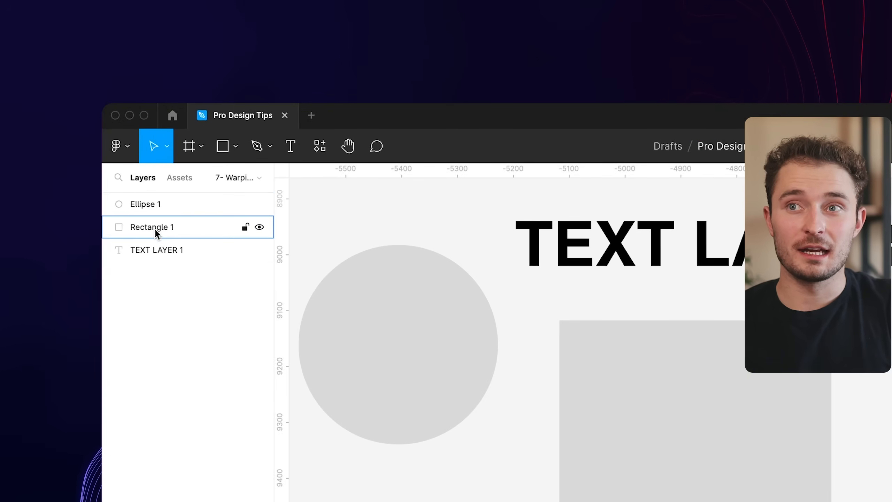
pyautogui.click(254, 317)
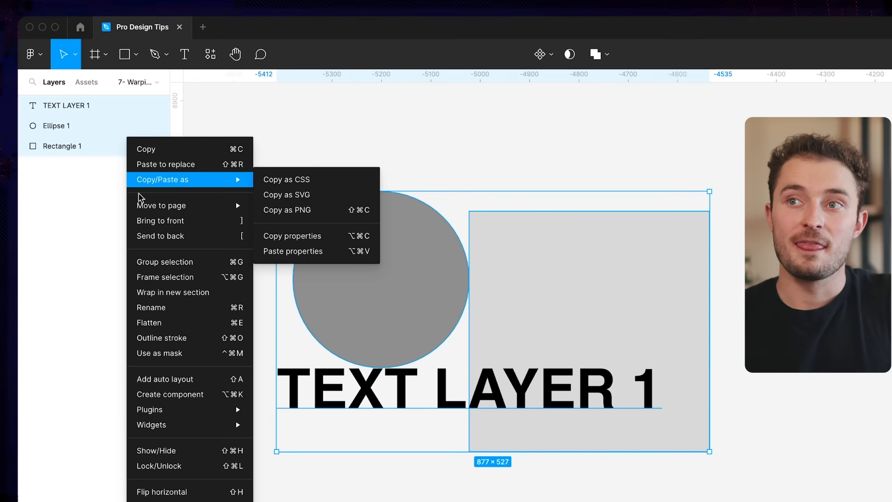
pyautogui.click(164, 262)
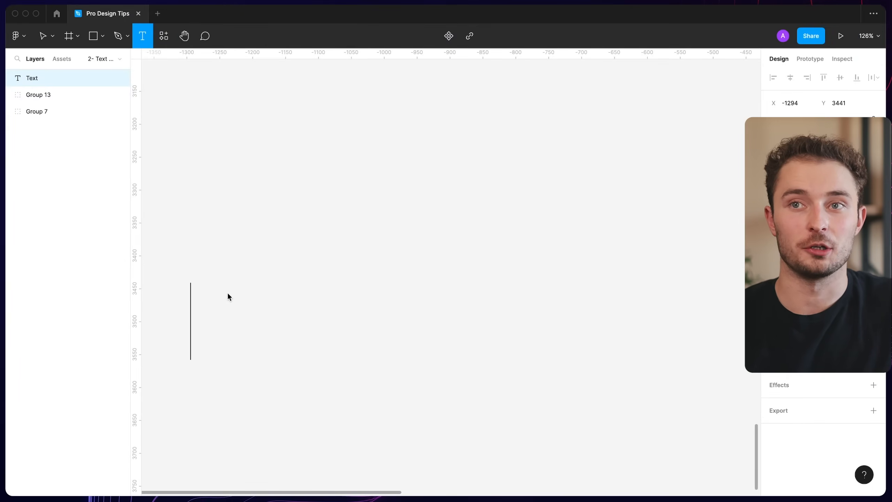
# - Enter 'Something funny' in Inter Black, centred, with the box shrunk to auto width
pyautogui.write('Something funny')
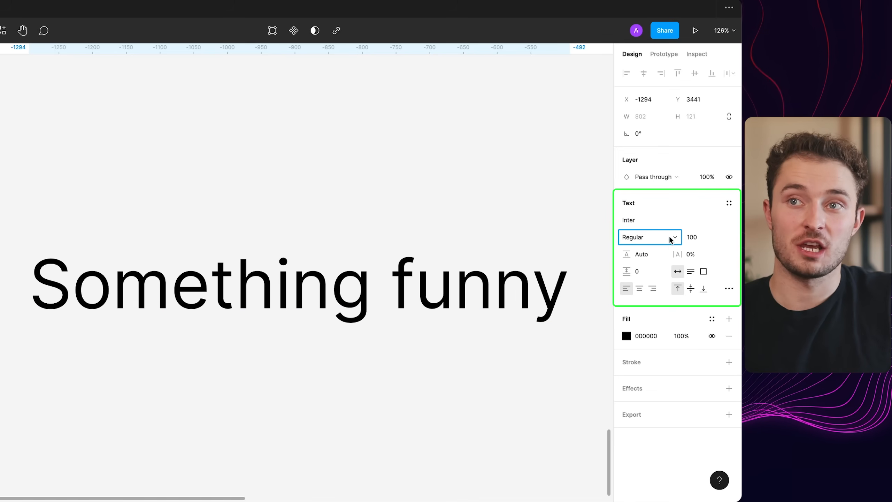
pyautogui.click(649, 237)
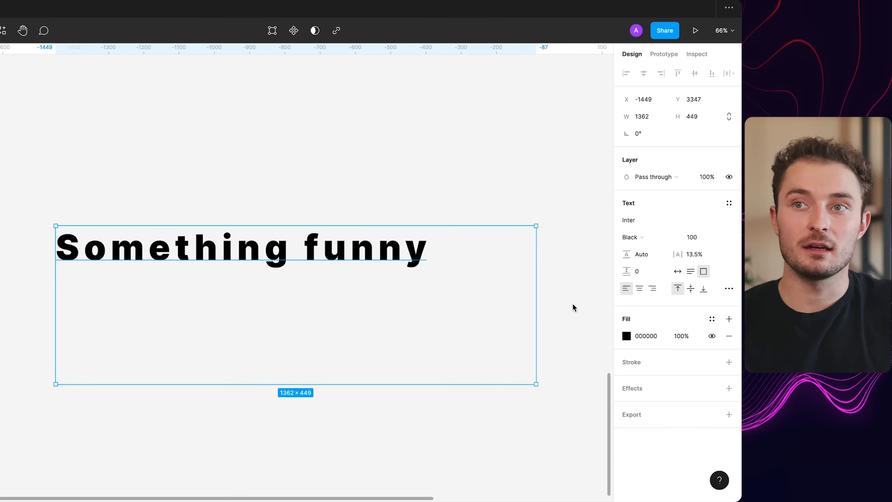
pyautogui.click(653, 289)
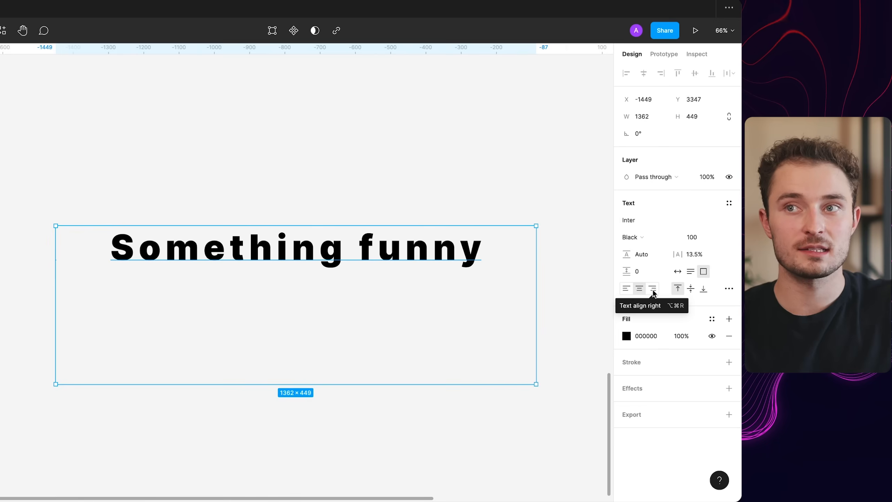
pyautogui.click(704, 289)
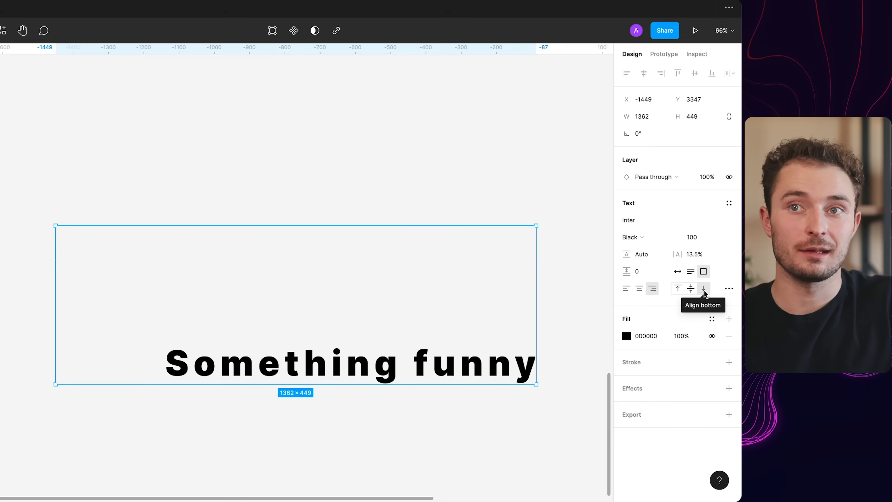
pyautogui.click(690, 288)
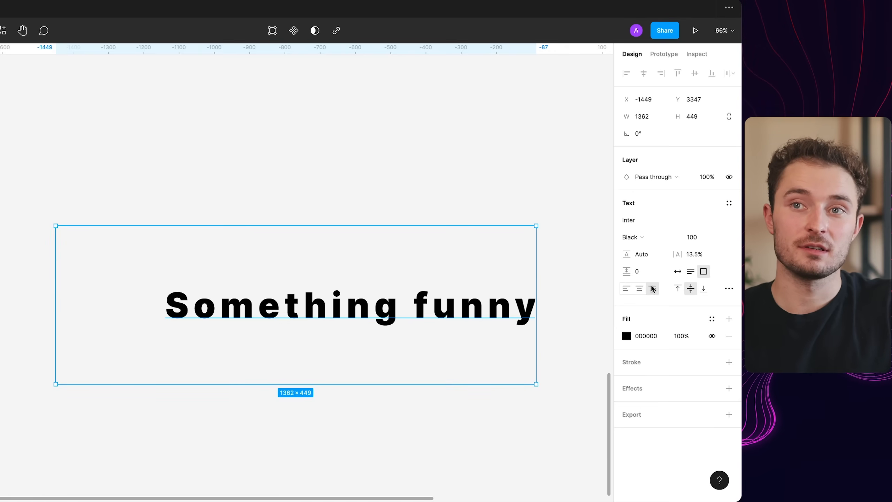
pyautogui.click(678, 272)
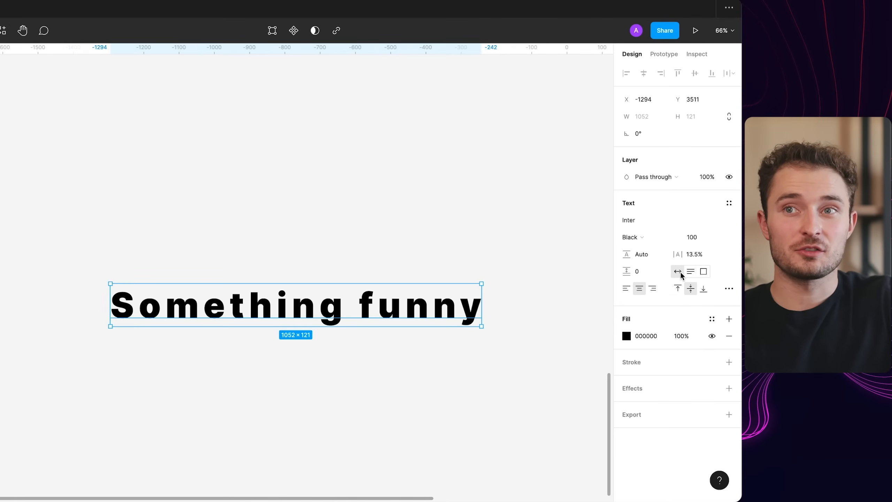
pyautogui.moveTo(704, 271)
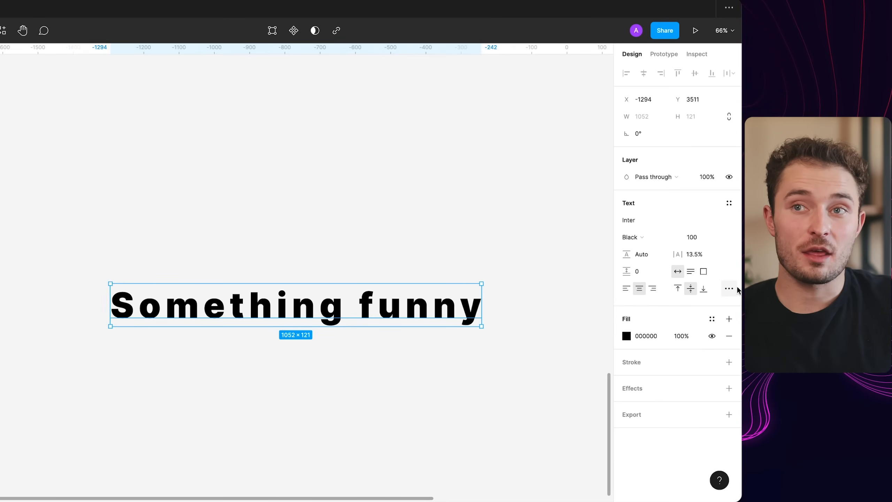
# - In Type settings switch the phrase through uppercase, lowercase and title case, ending on uppercase
pyautogui.click(729, 288)
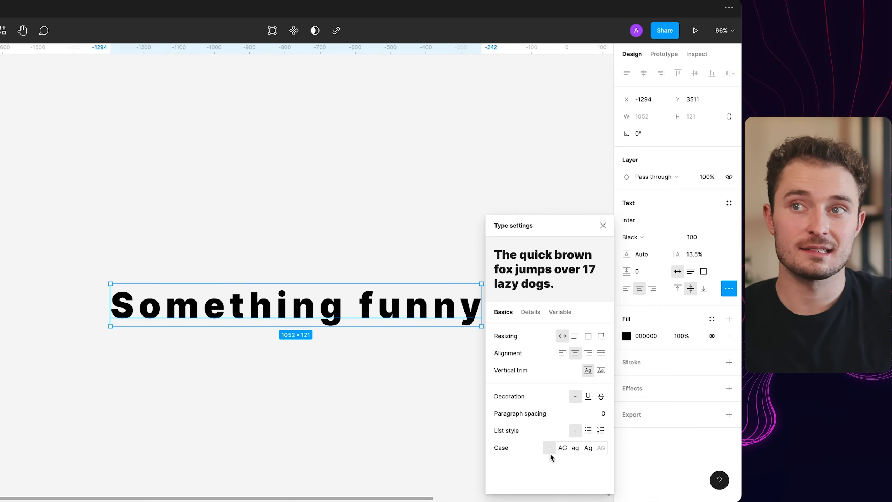
pyautogui.click(562, 447)
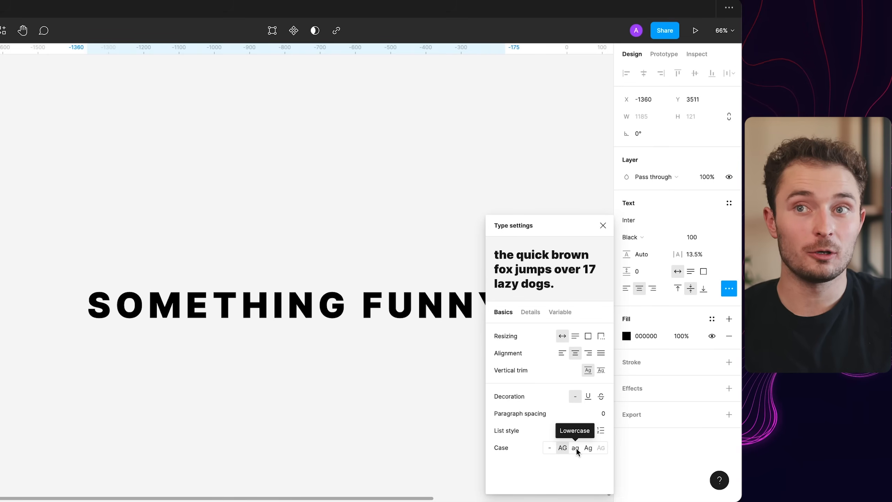
pyautogui.click(588, 448)
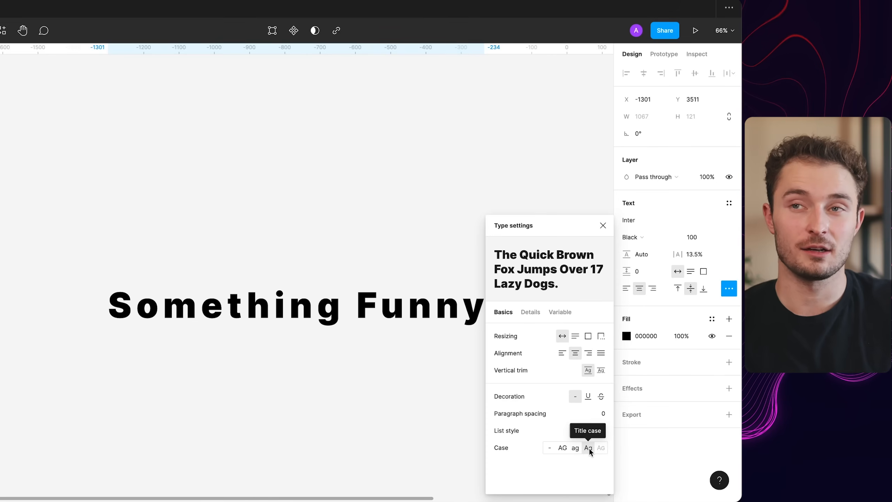
pyautogui.click(588, 447)
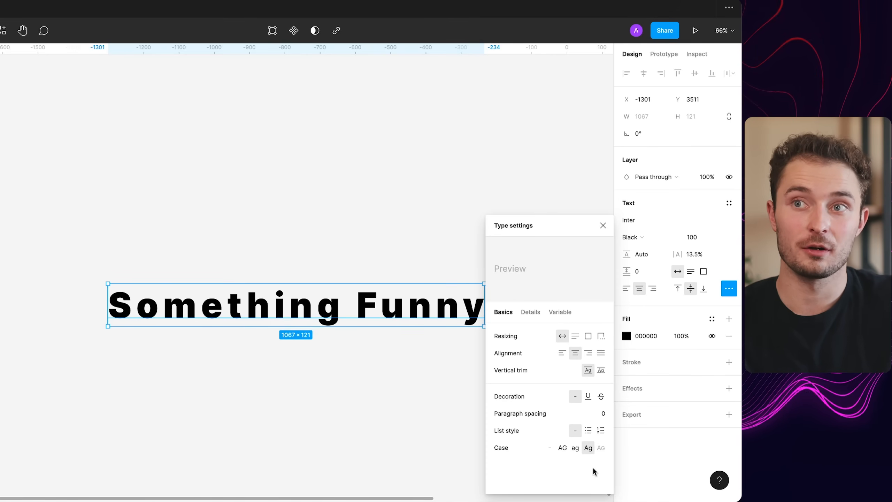
pyautogui.click(562, 448)
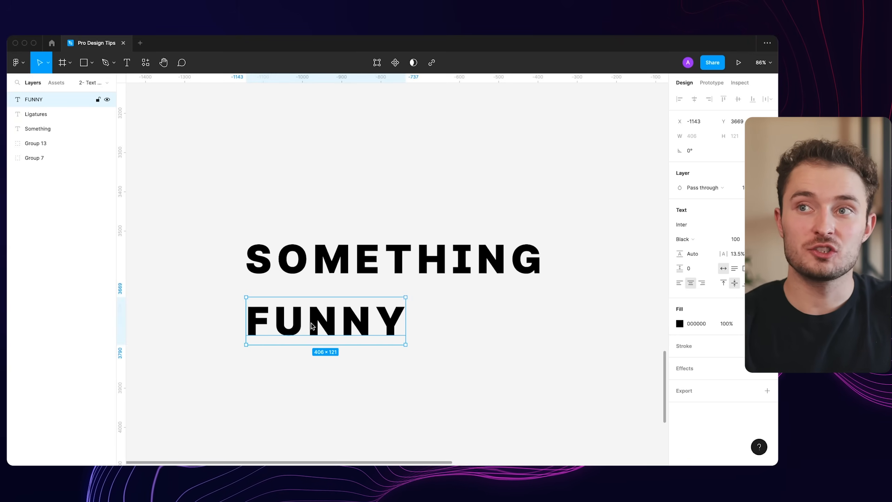
# - Scale the FUNNY layer up until it matches the width of SOMETHING above it
pyautogui.click(49, 63)
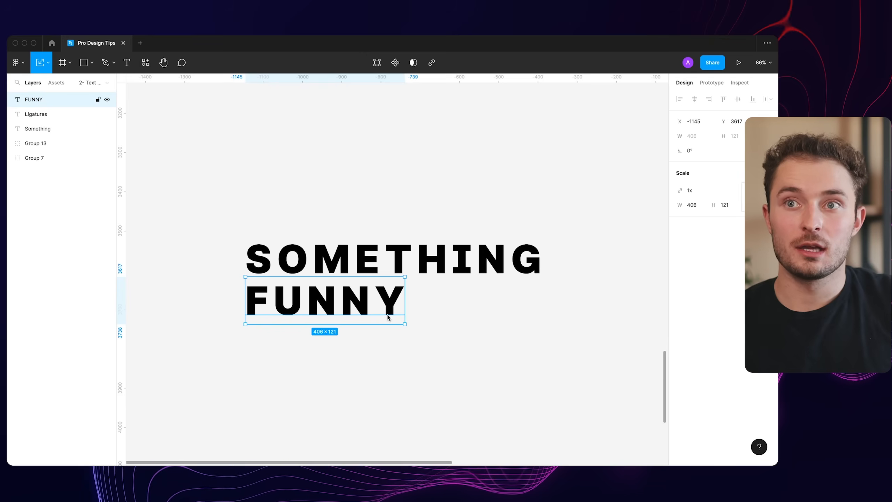
pyautogui.moveTo(405, 323); pyautogui.dragTo(541, 365)
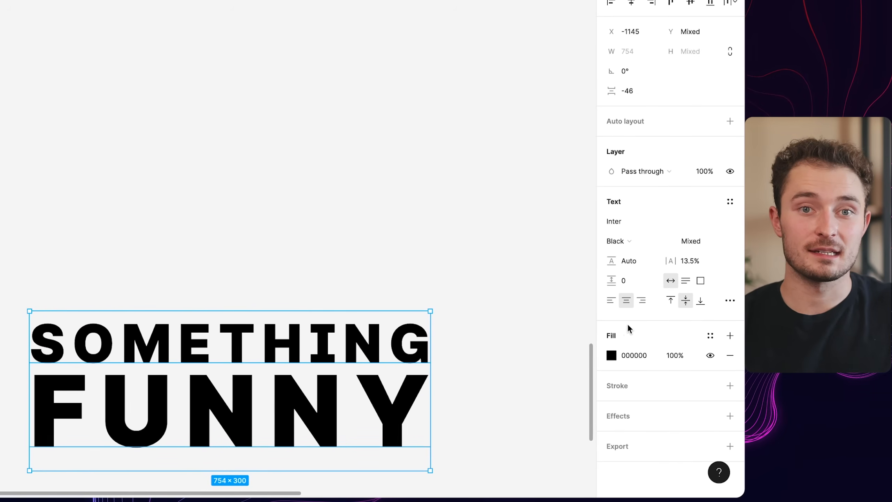
pyautogui.click(612, 356)
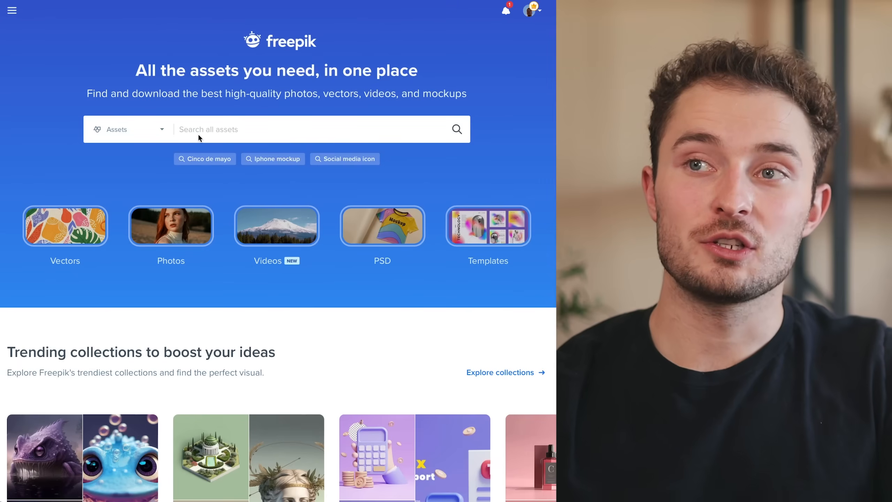
# - Search Freepik for 'retro design' and pick a retro stripe image from the results
pyautogui.write('retro design')
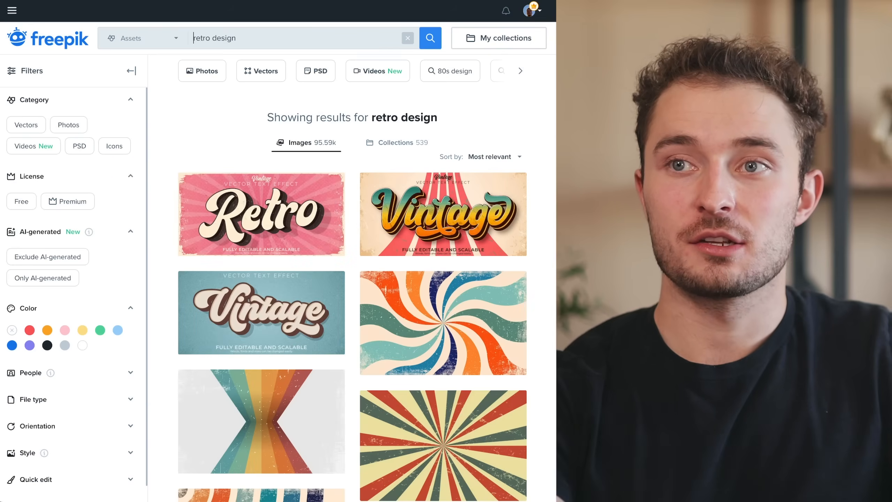
pyautogui.click(443, 323)
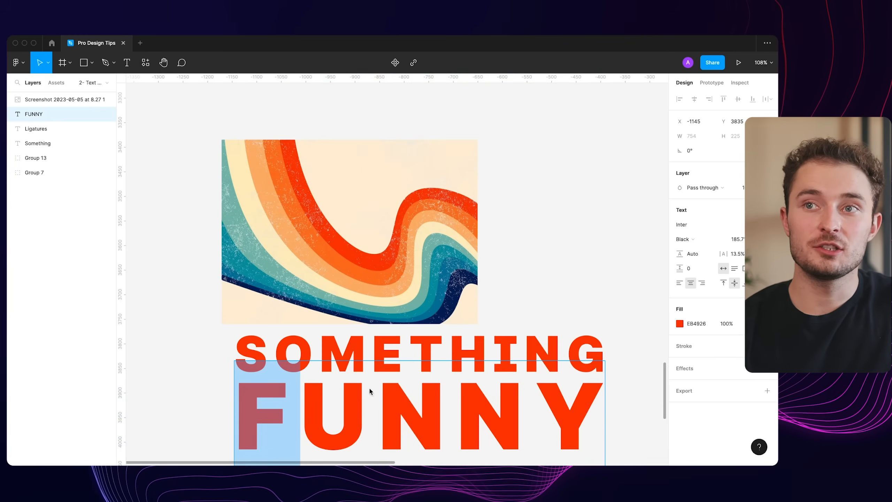
# - Recolour the letter F in FUNNY with a mustard shade sampled from the retro stripes
pyautogui.click(679, 324)
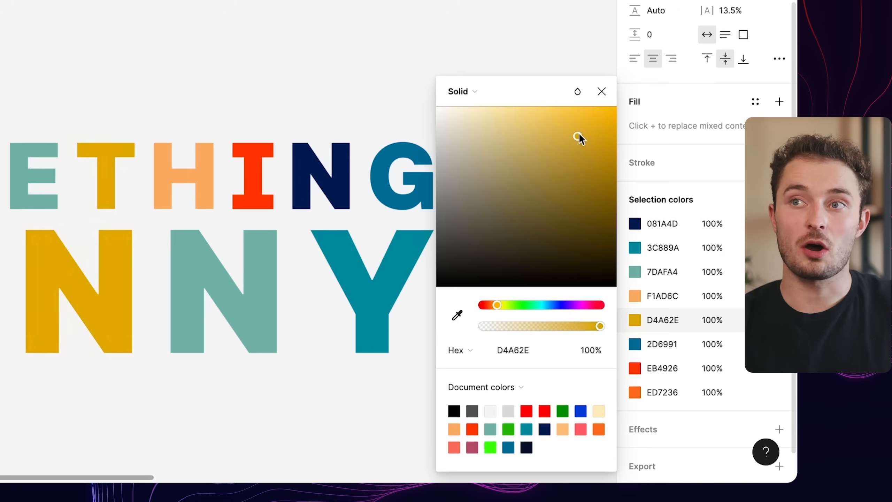
pyautogui.moveTo(577, 138); pyautogui.dragTo(508, 173)
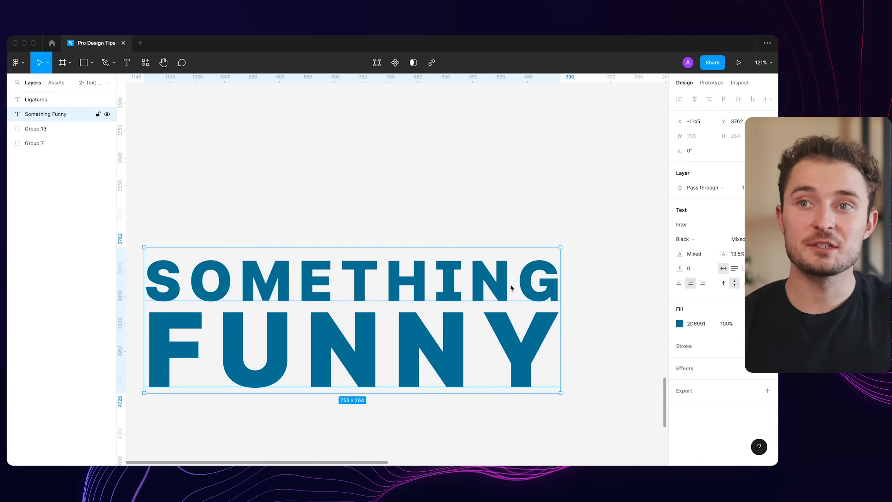
# - Change the text fill to a linear gradient whose fading end stop shifts toward green
pyautogui.click(679, 323)
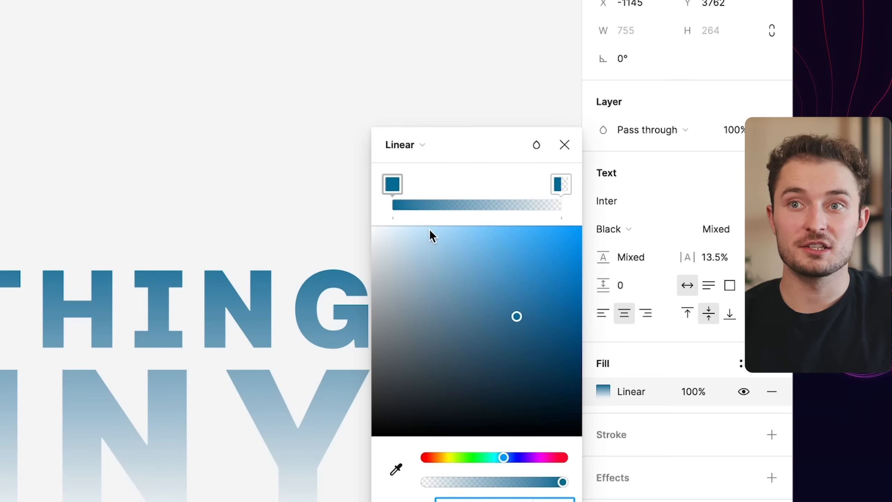
pyautogui.moveTo(502, 457); pyautogui.dragTo(489, 457)
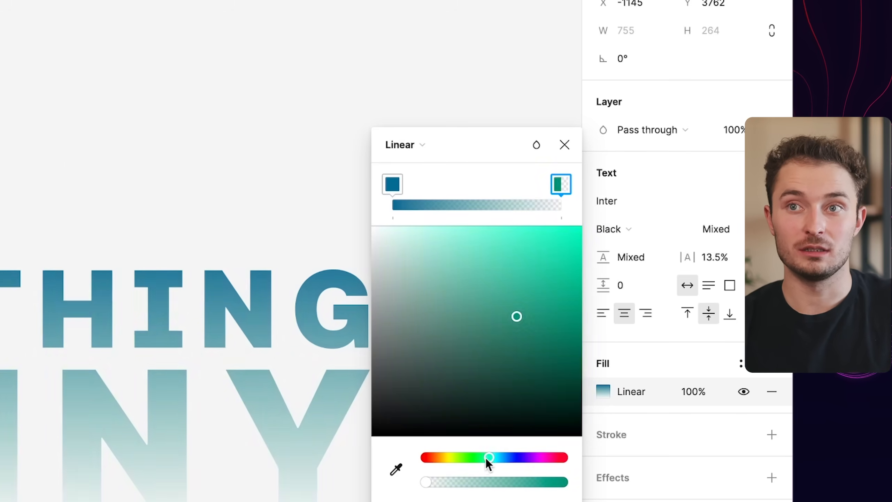
pyautogui.moveTo(488, 458); pyautogui.dragTo(621, 379)
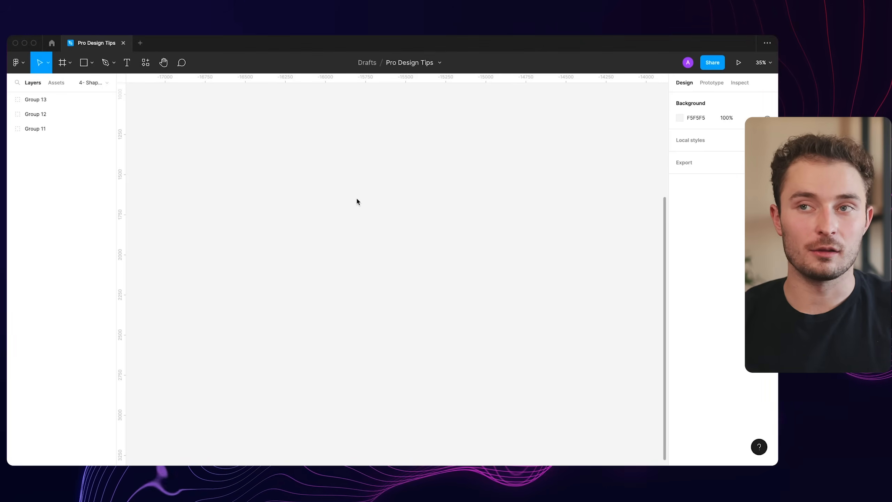
# - Draw a grey square and circle side by side, then choose the Star shape tool
pyautogui.click(83, 62)
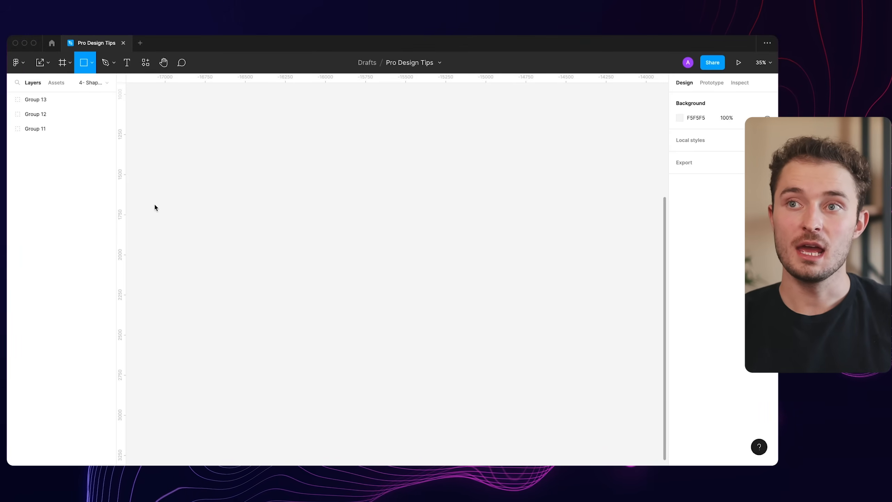
pyautogui.moveTo(152, 203); pyautogui.dragTo(238, 292)
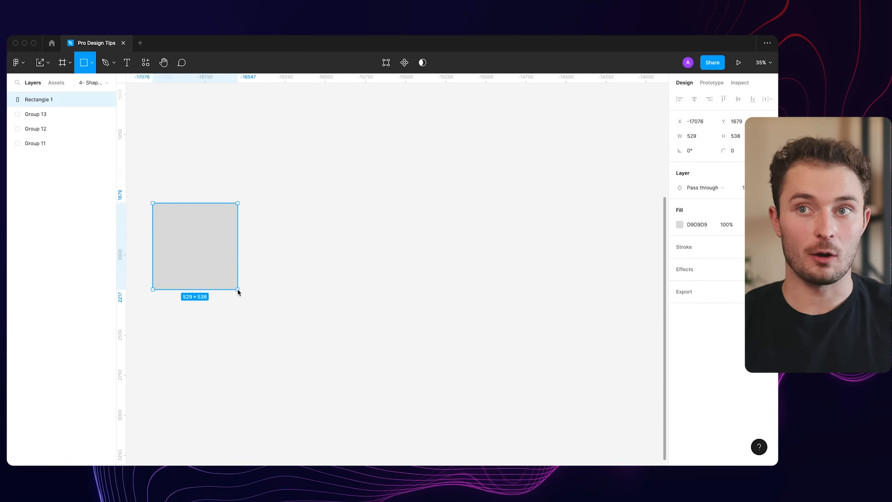
pyautogui.moveTo(238, 292); pyautogui.dragTo(276, 321)
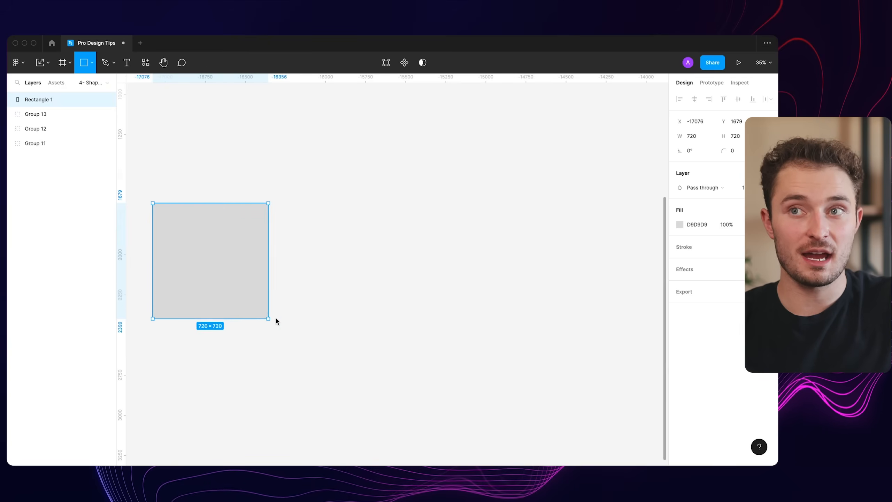
pyautogui.moveTo(268, 319); pyautogui.dragTo(247, 298)
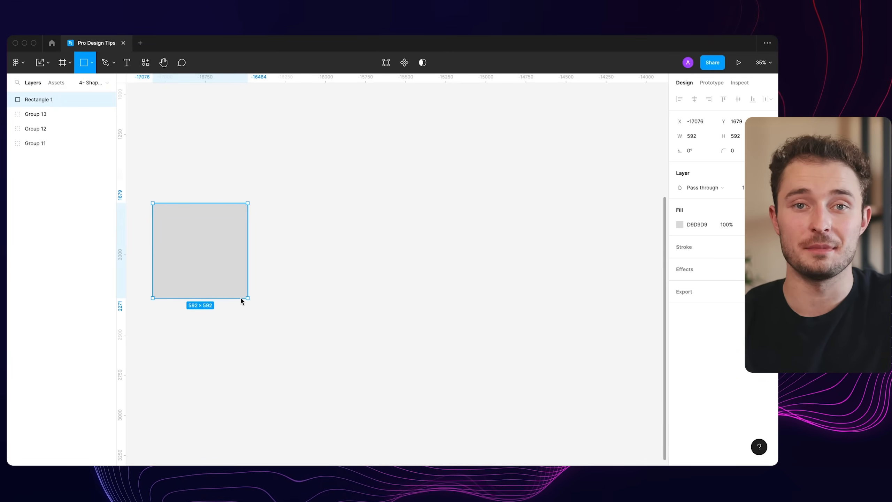
pyautogui.moveTo(279, 211); pyautogui.dragTo(336, 304)
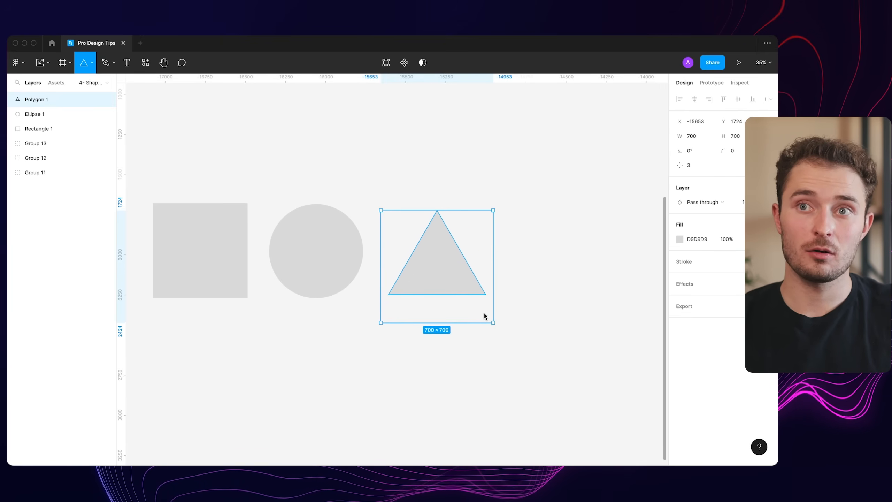
pyautogui.click(92, 62)
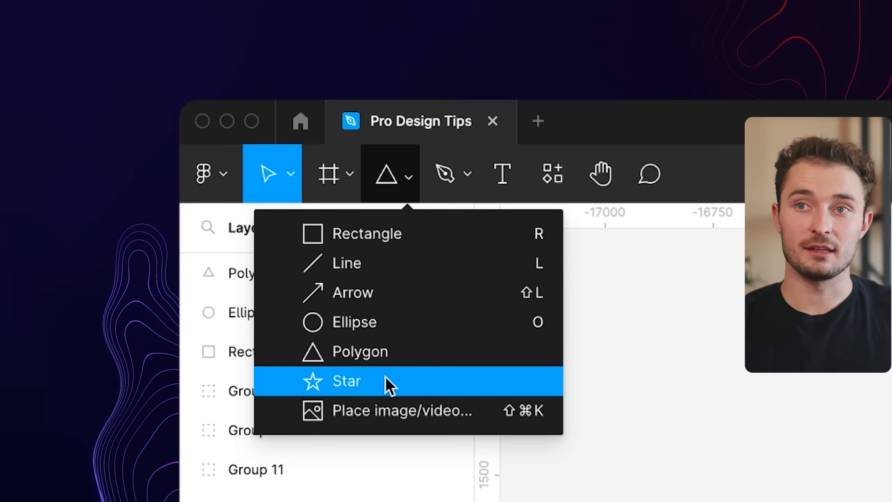
pyautogui.click(347, 380)
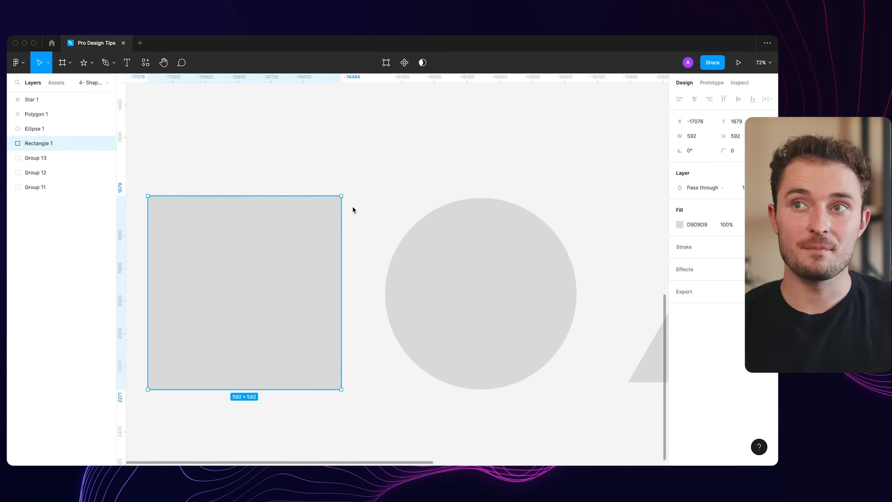
# - Drag the triangle's count handle until it becomes an eight-sided polygon
pyautogui.moveTo(337, 197); pyautogui.dragTo(321, 216)
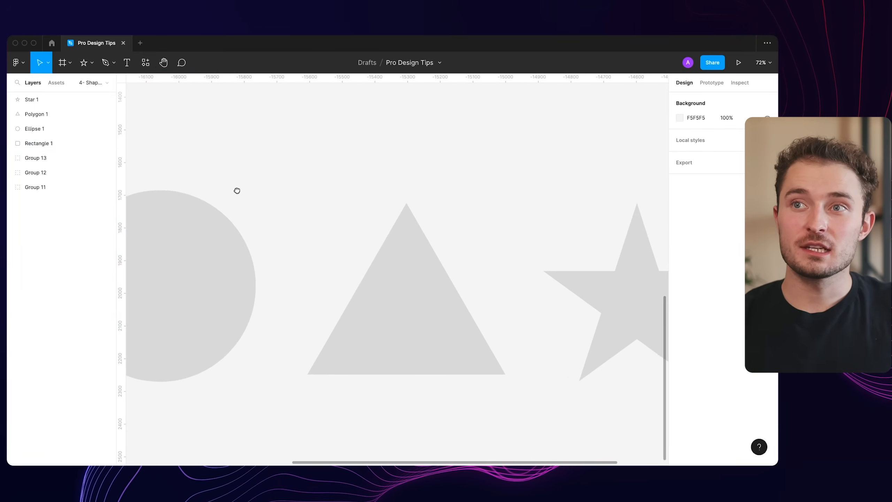
pyautogui.click(405, 299)
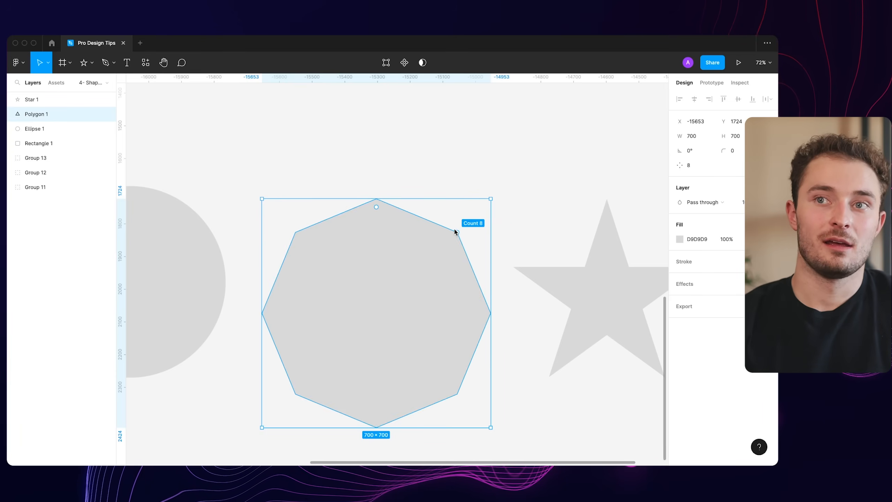
pyautogui.moveTo(456, 231); pyautogui.dragTo(476, 255)
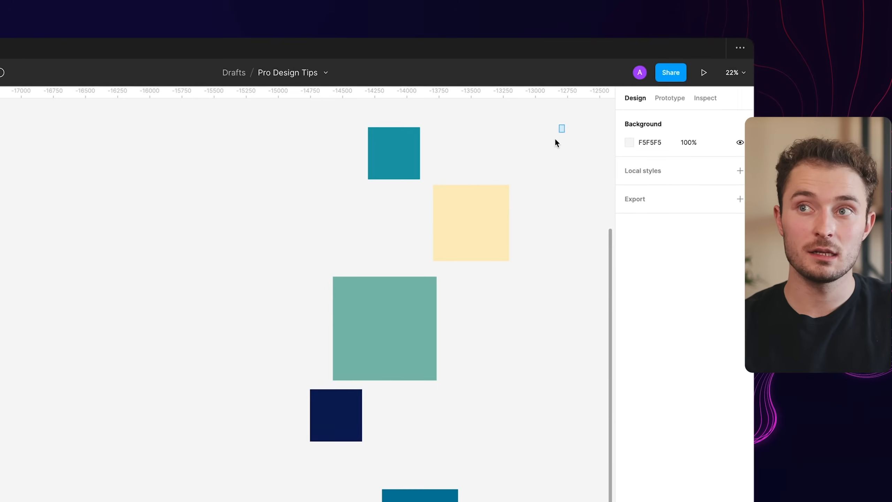
# - Select all colour squares, bottom-align them and Tidy up into an evenly spaced row
pyautogui.moveTo(558, 132); pyautogui.dragTo(512, 329)
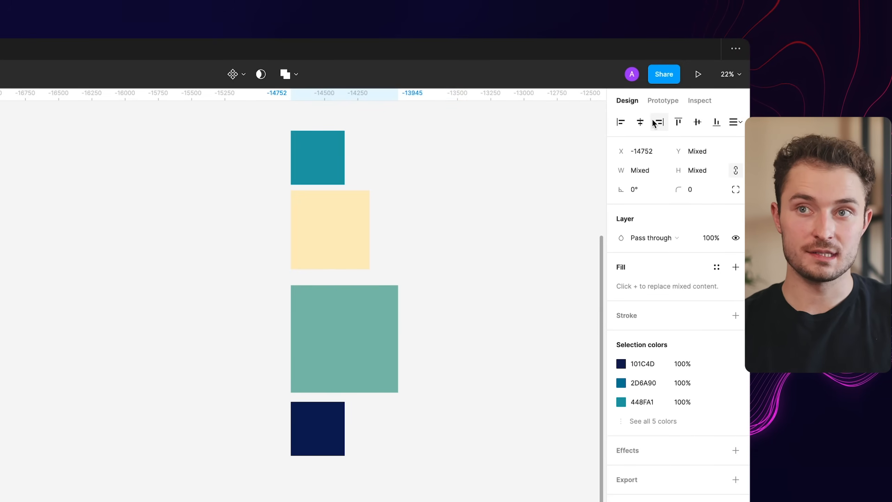
pyautogui.click(640, 122)
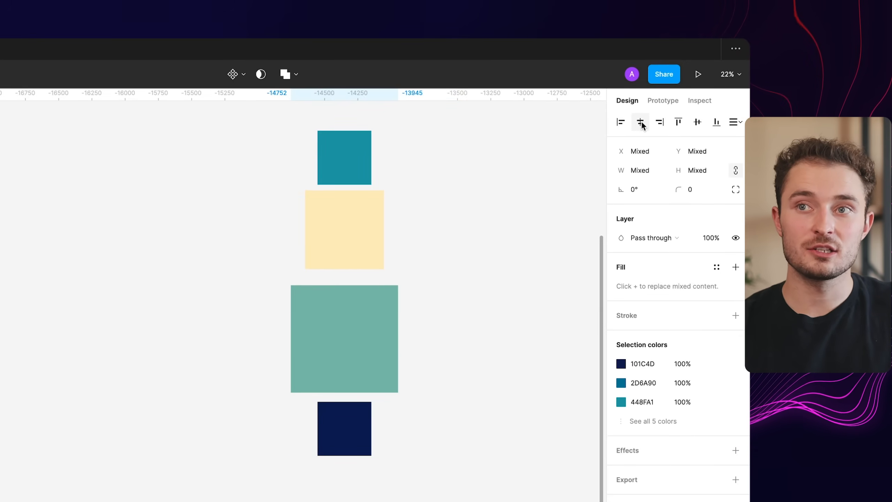
pyautogui.click(735, 122)
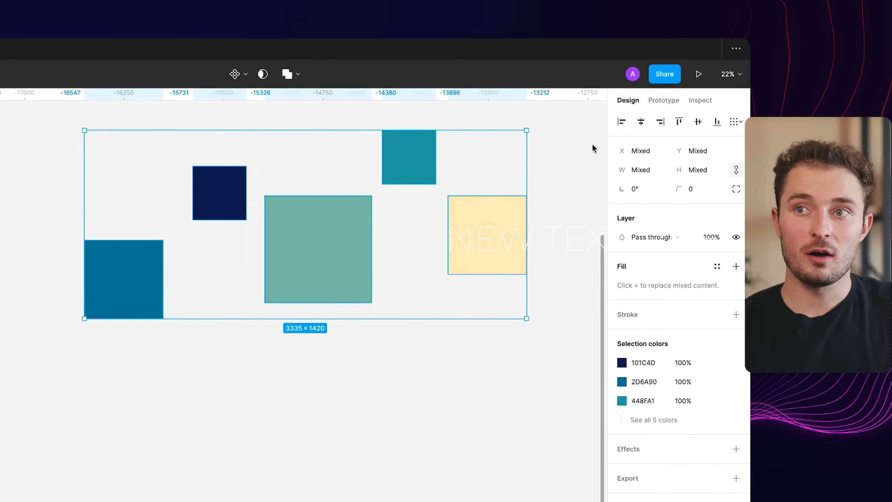
pyautogui.click(717, 122)
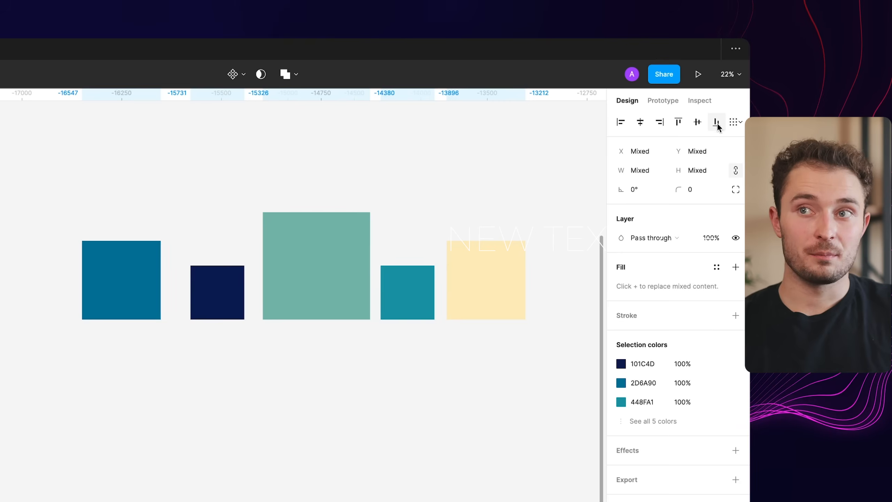
pyautogui.click(736, 122)
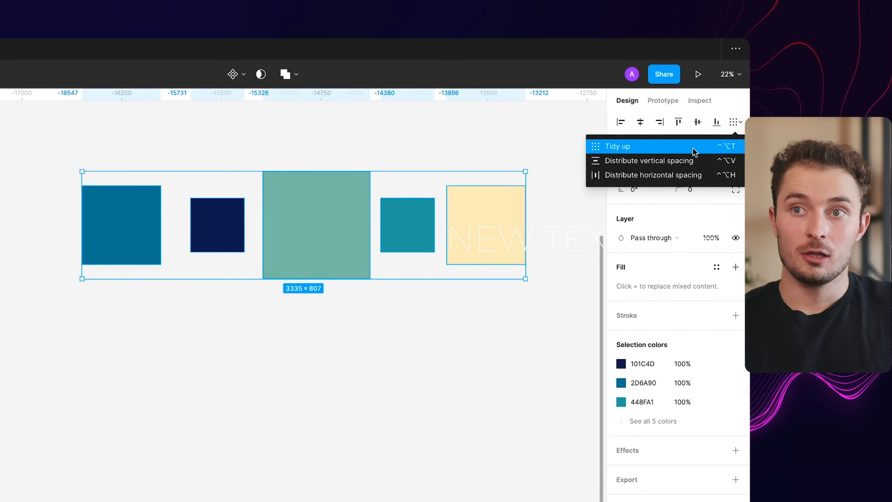
pyautogui.click(618, 146)
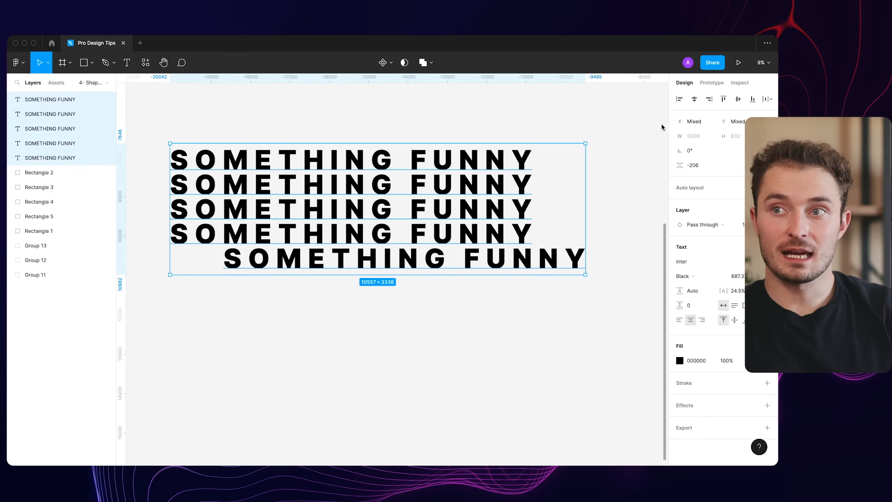
# - Distribute the text lines with even vertical spacing, move the #1 line to fourth position, and redistribute
pyautogui.click(772, 99)
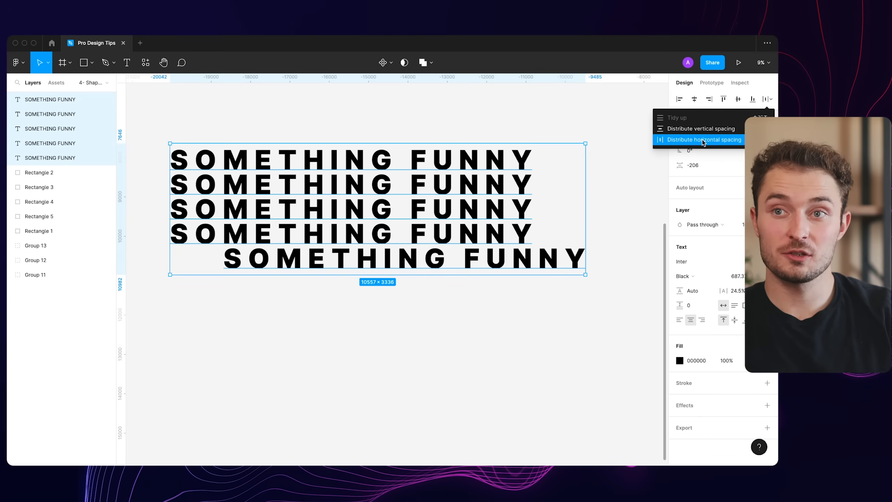
pyautogui.click(704, 139)
pyautogui.write(' #1')
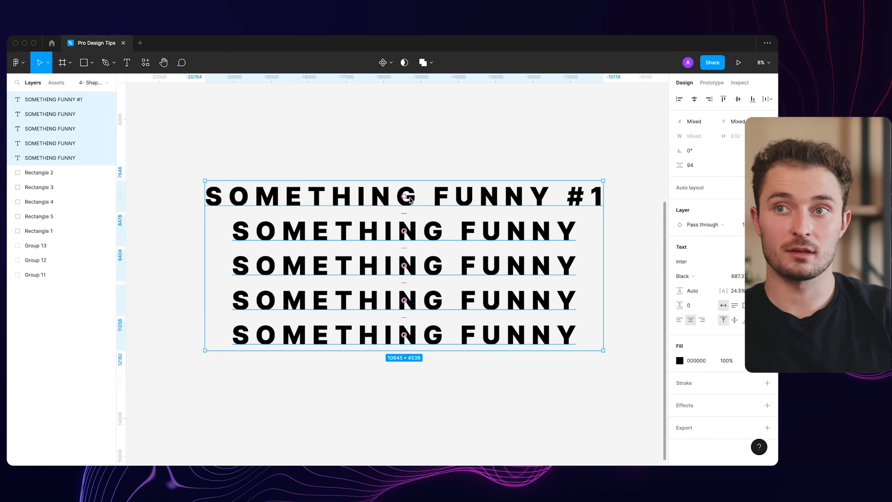
pyautogui.moveTo(404, 195); pyautogui.dragTo(404, 310)
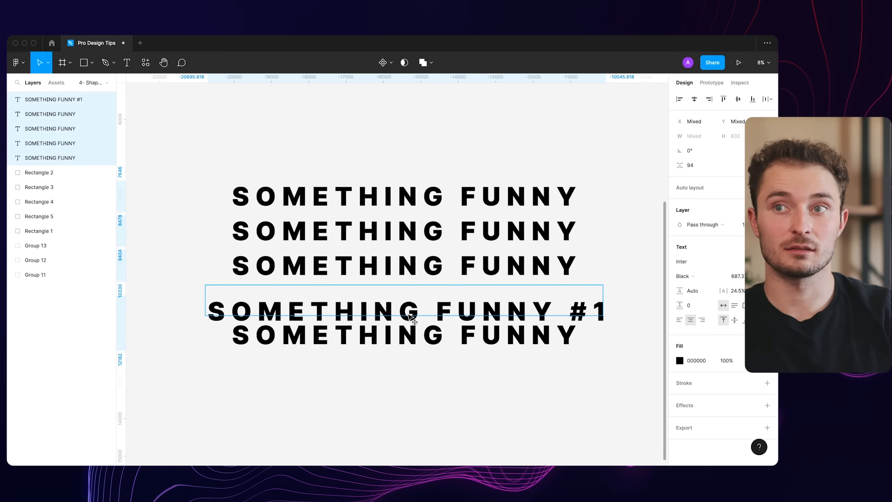
pyautogui.click(767, 99)
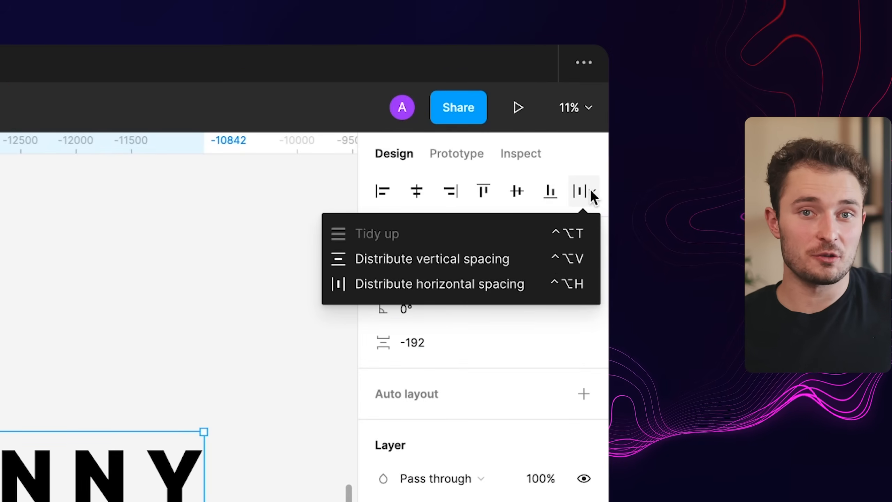
pyautogui.moveTo(395, 164)
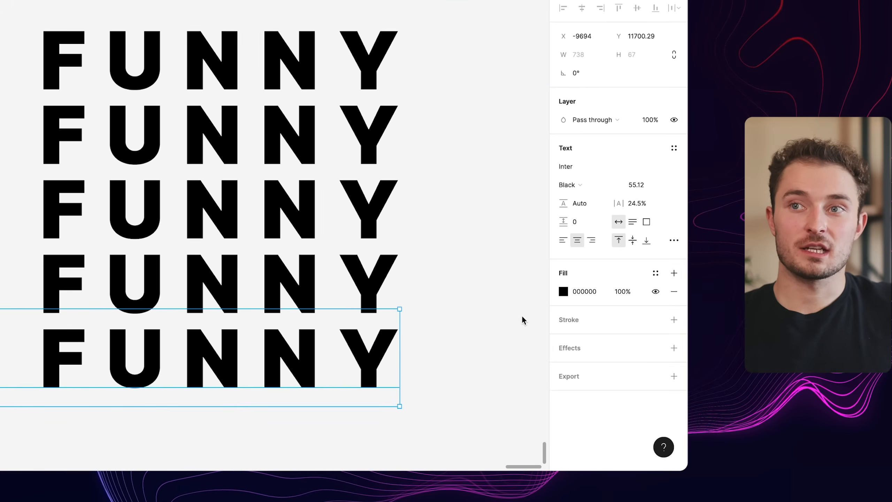
# - Add a red FF0000 outside stroke to the bottom FUNNY line with weight 4
pyautogui.click(674, 320)
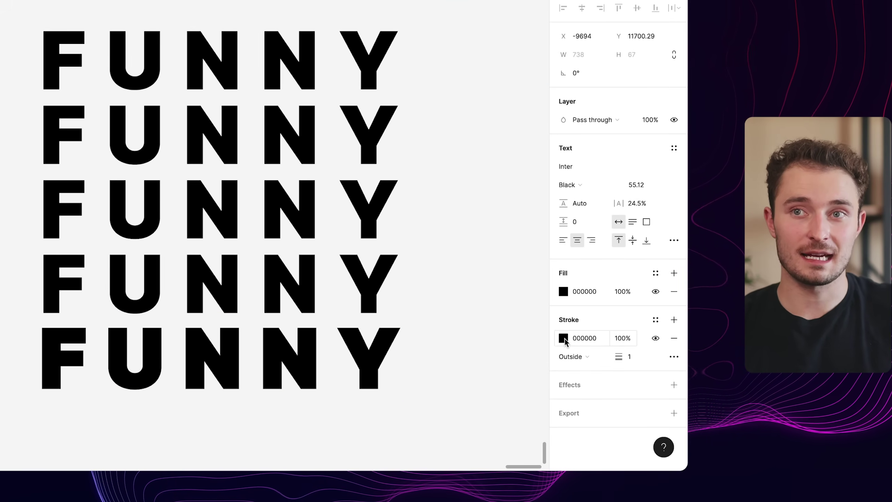
pyautogui.click(563, 338)
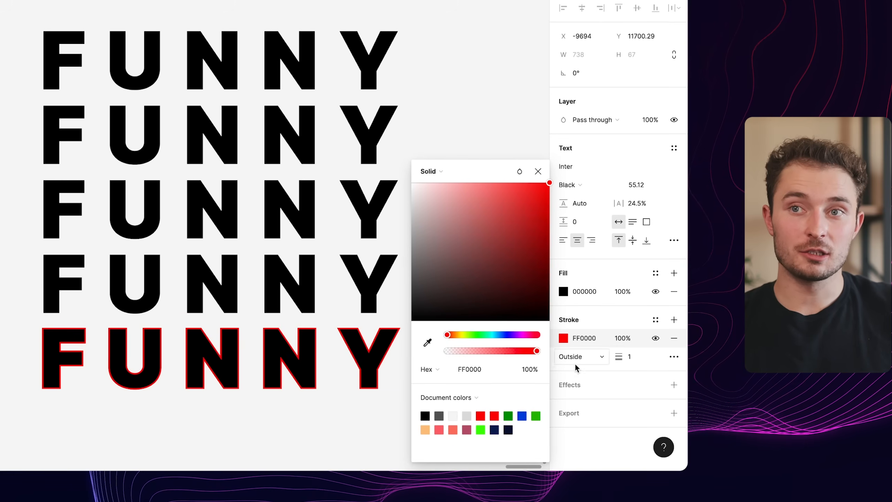
pyautogui.click(538, 172)
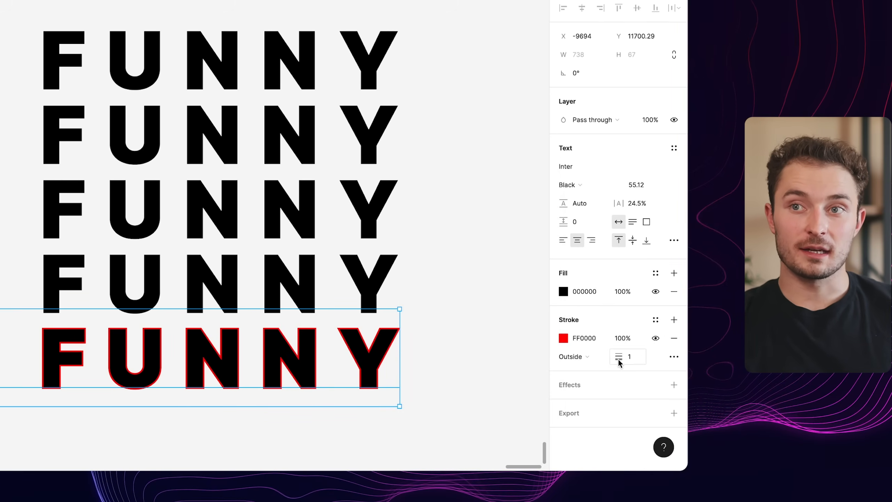
pyautogui.write('4')
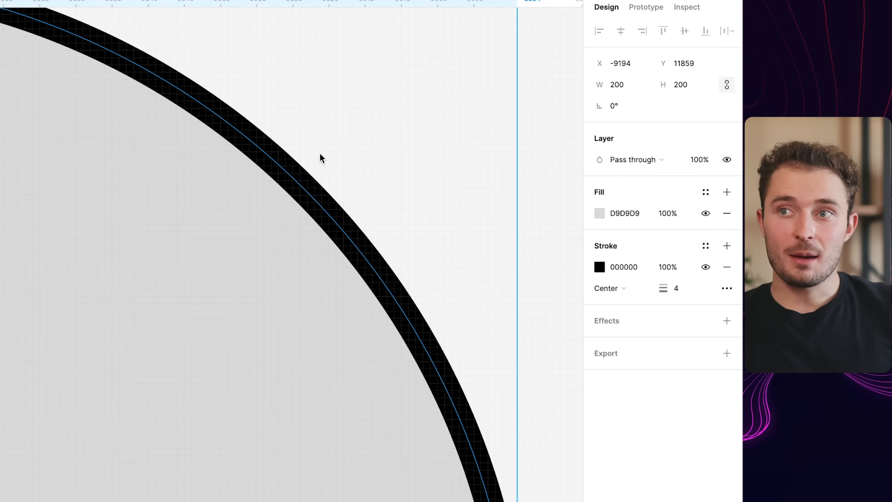
# - Set the red outline's position to sit inside the letters via the advanced stroke settings
pyautogui.click(606, 287)
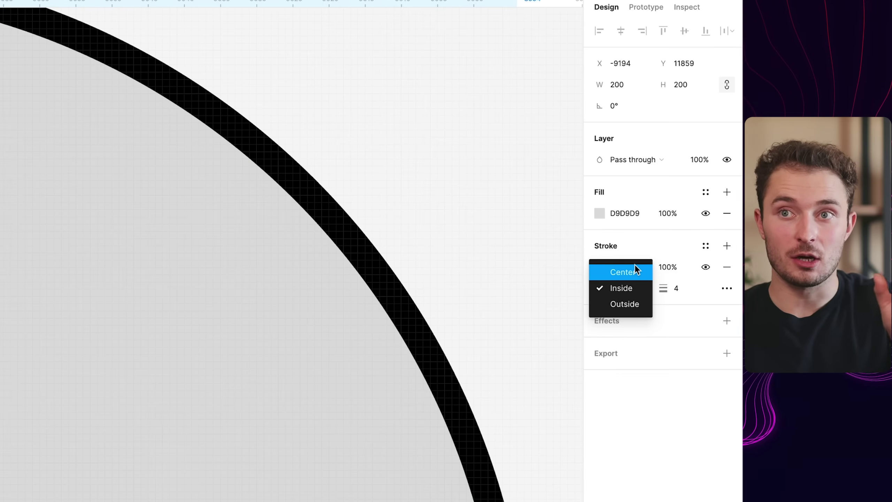
pyautogui.click(620, 272)
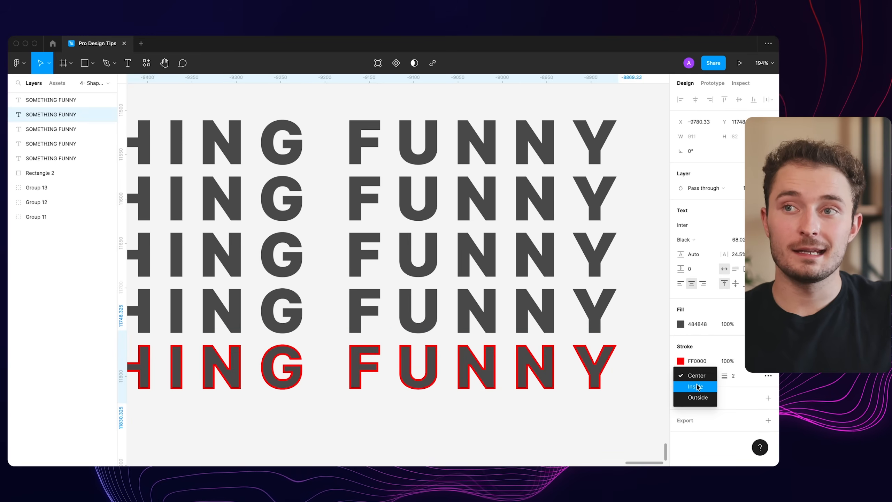
pyautogui.click(695, 386)
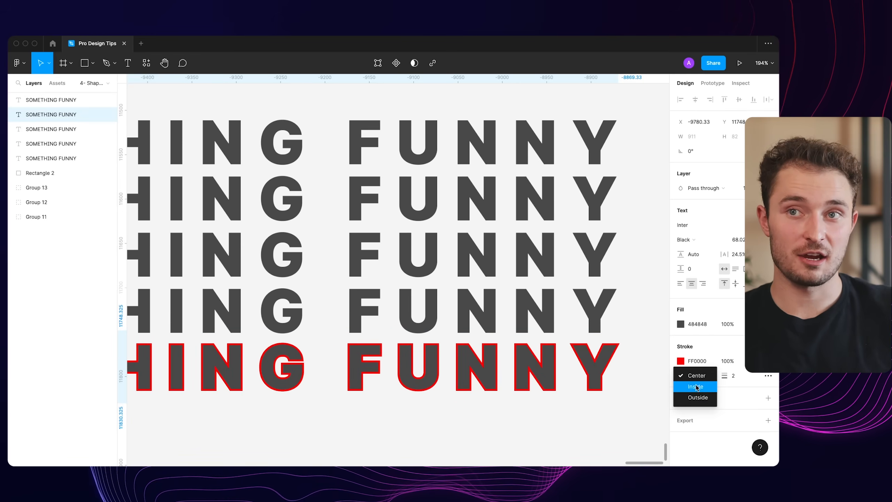
pyautogui.click(698, 397)
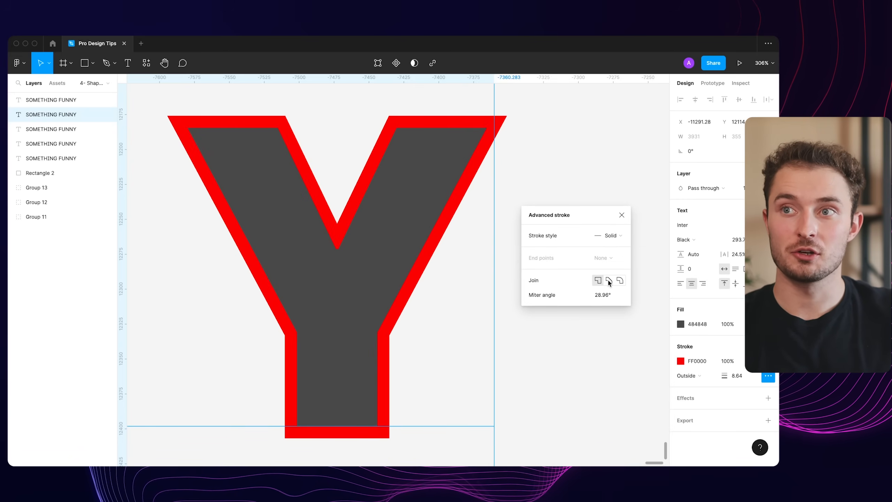
pyautogui.moveTo(609, 280)
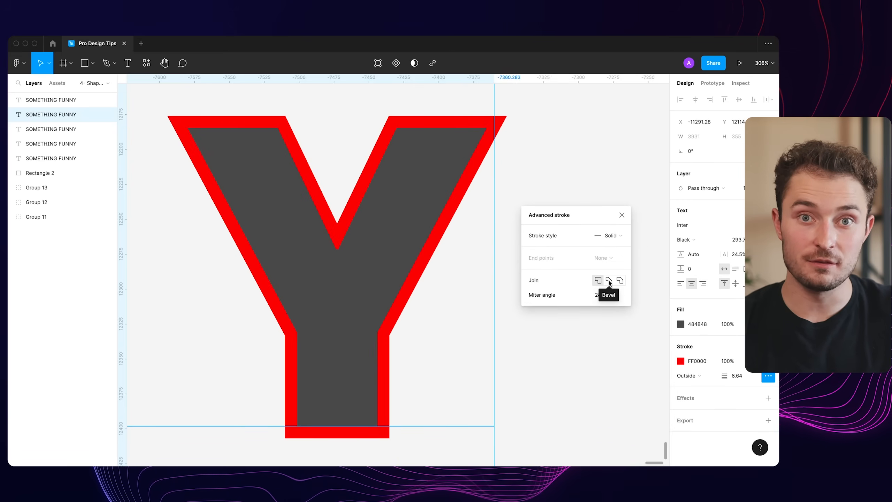
# - Give the outline Round joins and a Dash style with dash 9 and gap 7
pyautogui.click(620, 280)
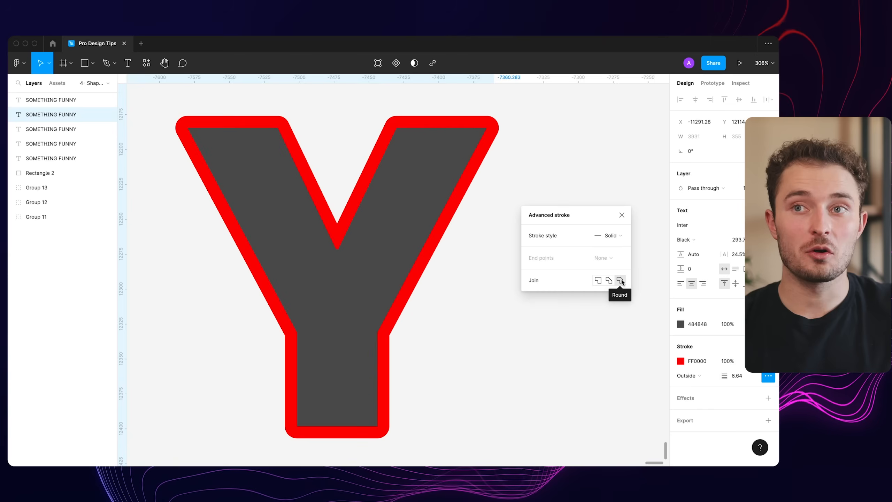
pyautogui.click(608, 236)
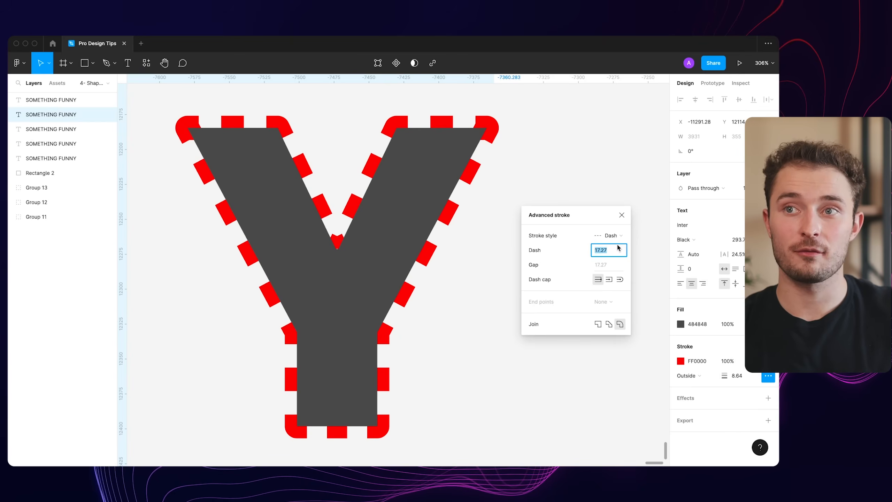
pyautogui.write('9')
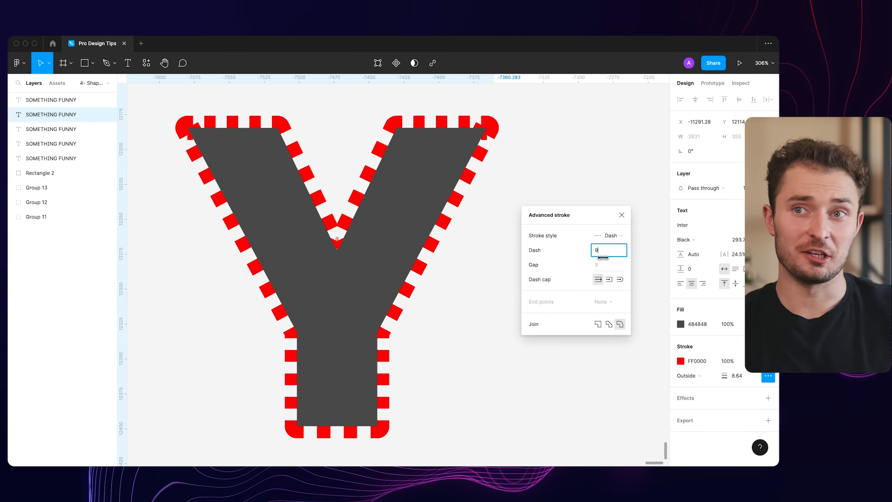
pyautogui.write('7')
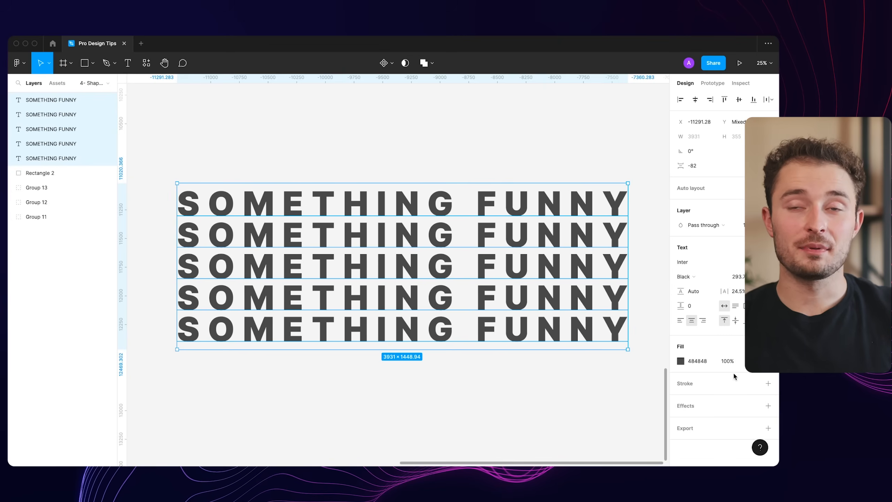
# - Add a weight-14 black stroke to the stacked lines and restore the bottom line's solid fill
pyautogui.click(768, 384)
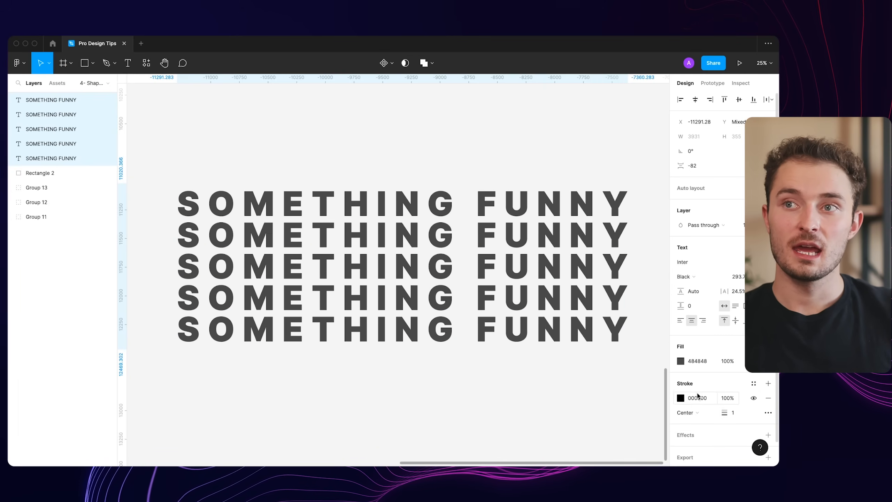
pyautogui.write('14')
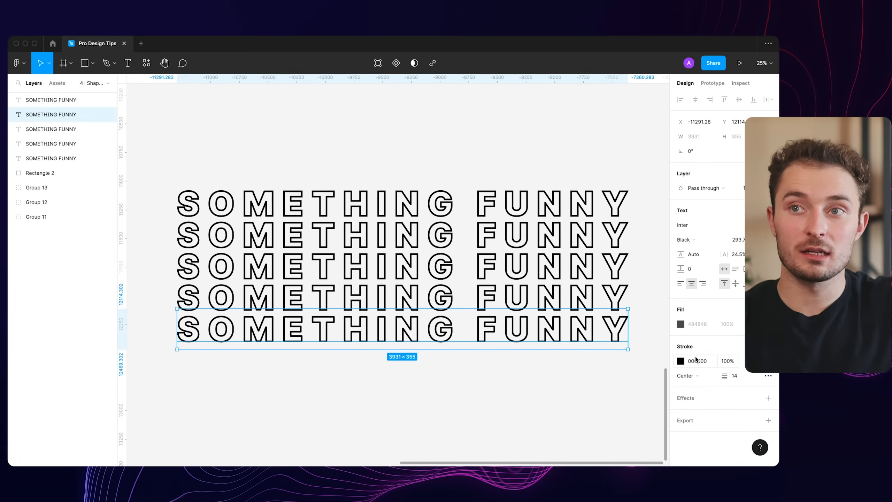
pyautogui.click(561, 400)
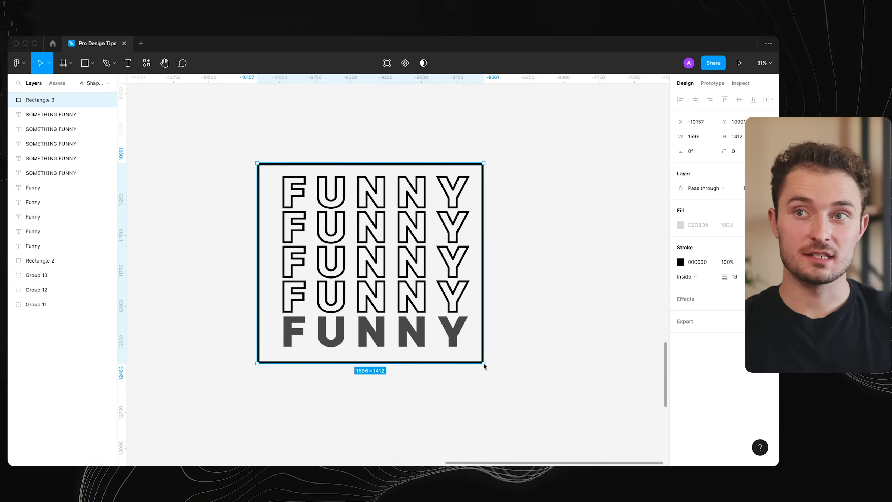
# - Resize the black frame to fit the FUNNY stack snugly and move a bottom-edge point of the second border
pyautogui.moveTo(483, 363); pyautogui.dragTo(483, 360)
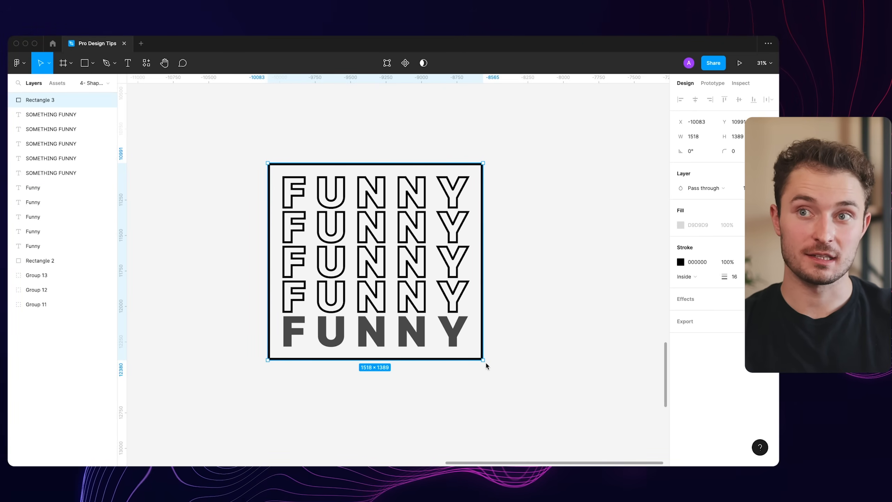
pyautogui.moveTo(483, 359); pyautogui.dragTo(487, 363)
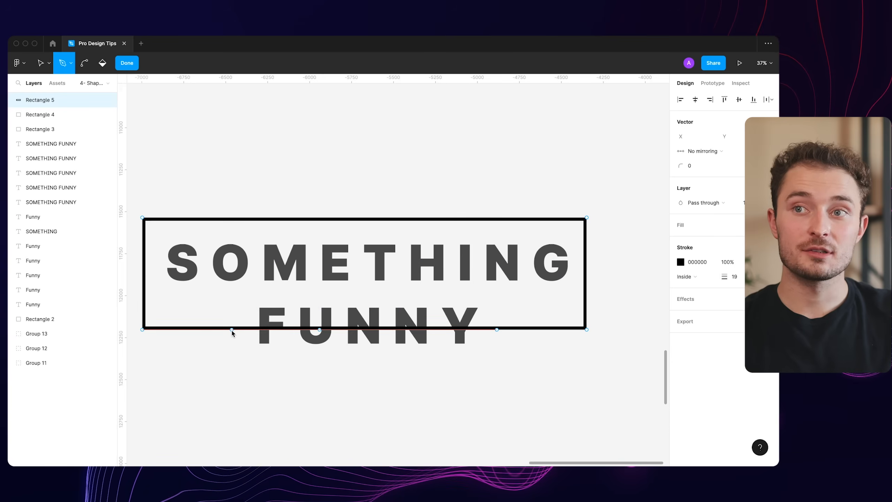
pyautogui.moveTo(231, 329); pyautogui.dragTo(348, 347)
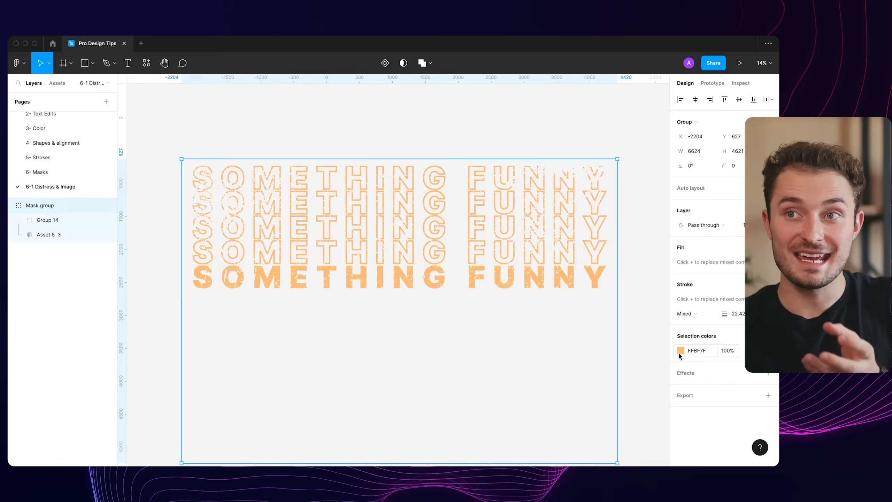
# - Recolour the distressed text selection to light orange FFB77F
pyautogui.click(680, 350)
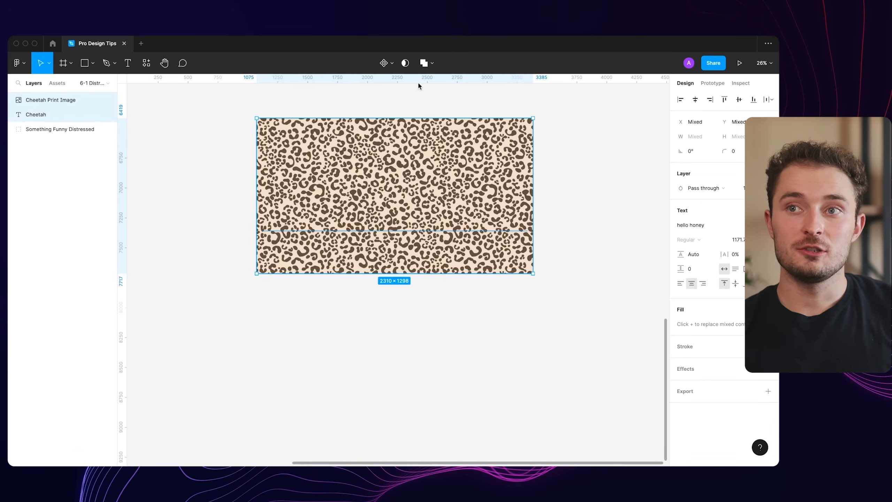
# - Group the three COLORADO lines for the flag and texture masks, then deselect to preview
pyautogui.click(414, 63)
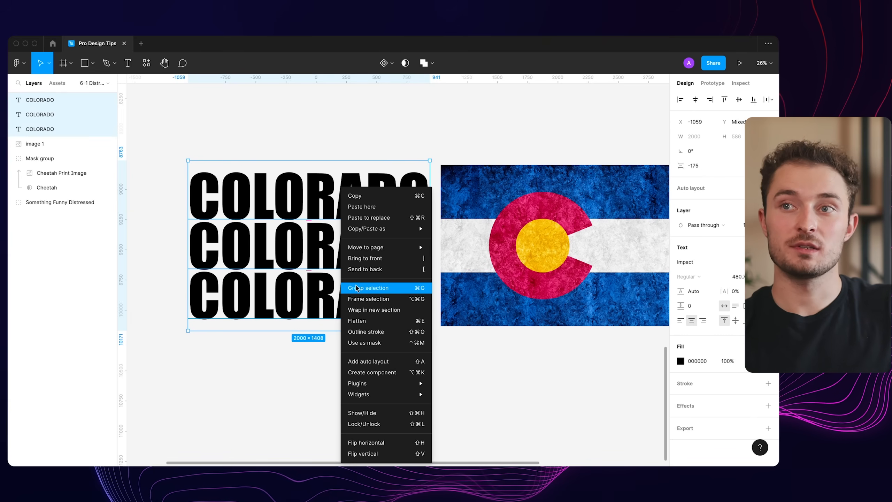
pyautogui.click(368, 288)
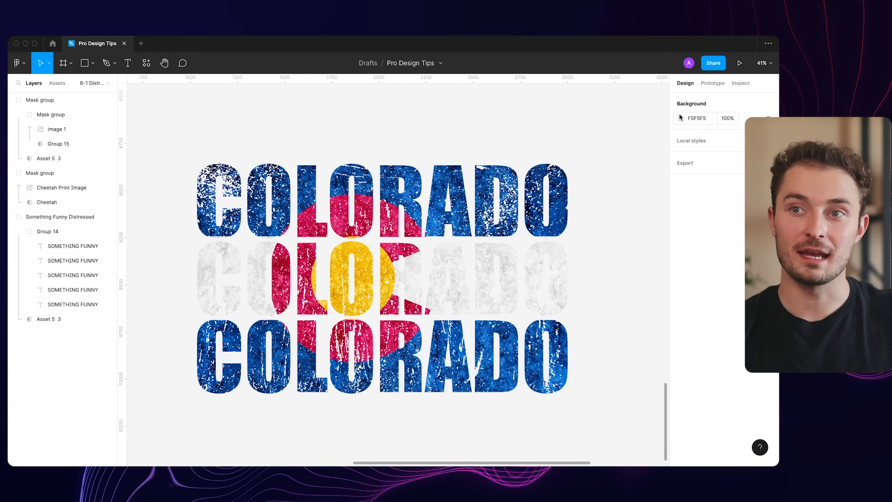
pyautogui.click(680, 118)
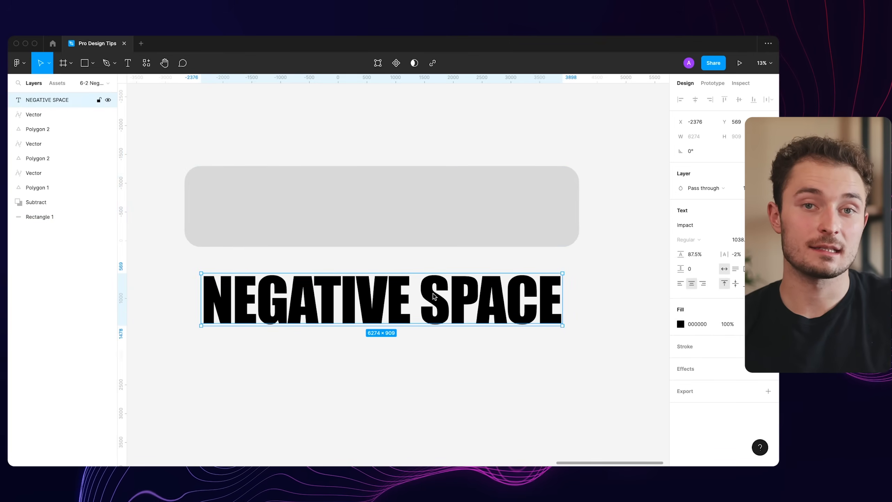
# - Centre the lettering on the rounded bar and use Subtract selection to cut the silhouette from the triangle
pyautogui.click(435, 362)
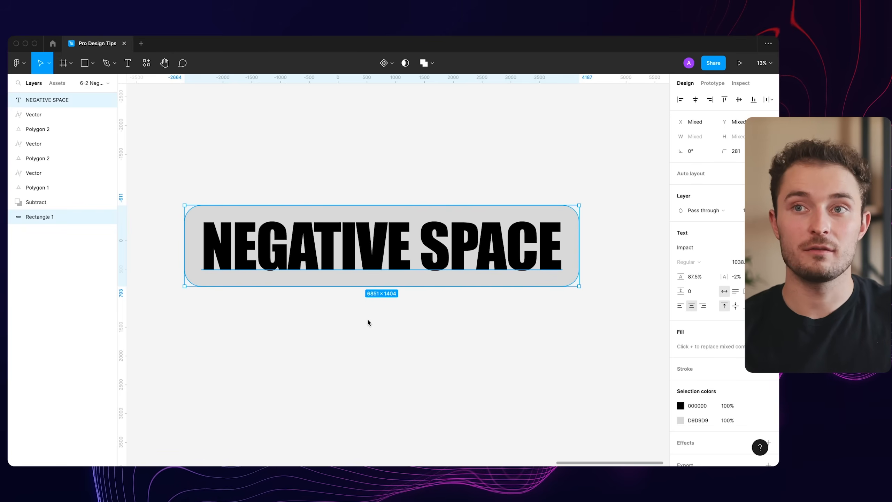
pyautogui.moveTo(417, 304)
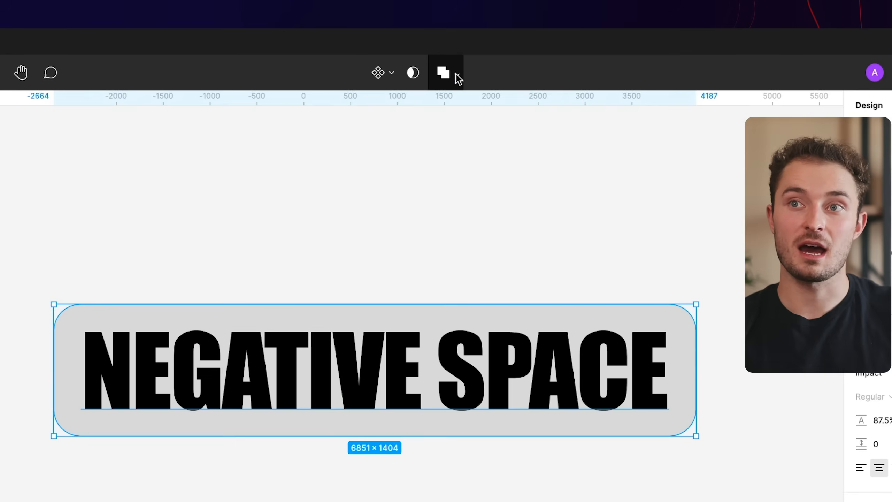
pyautogui.click(457, 72)
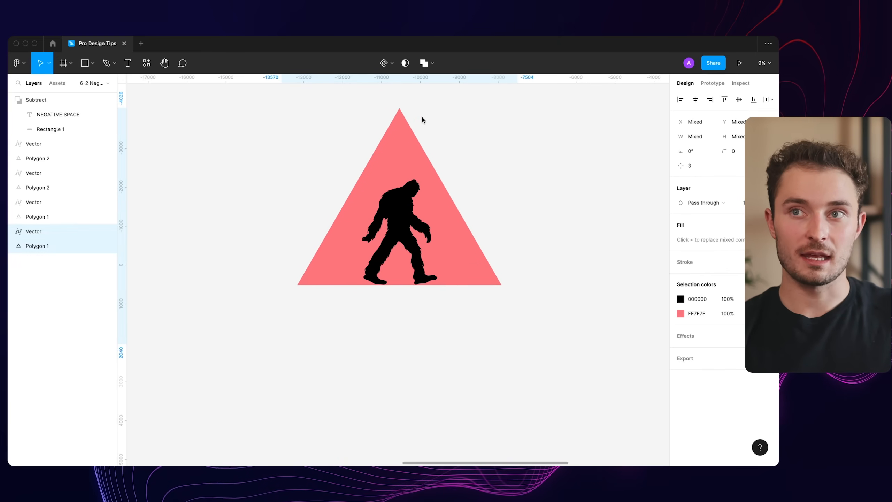
pyautogui.click(424, 62)
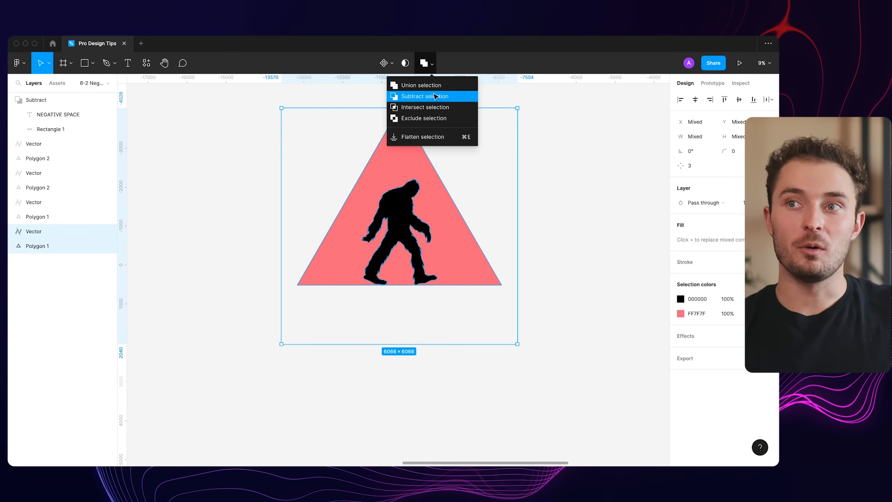
pyautogui.click(425, 96)
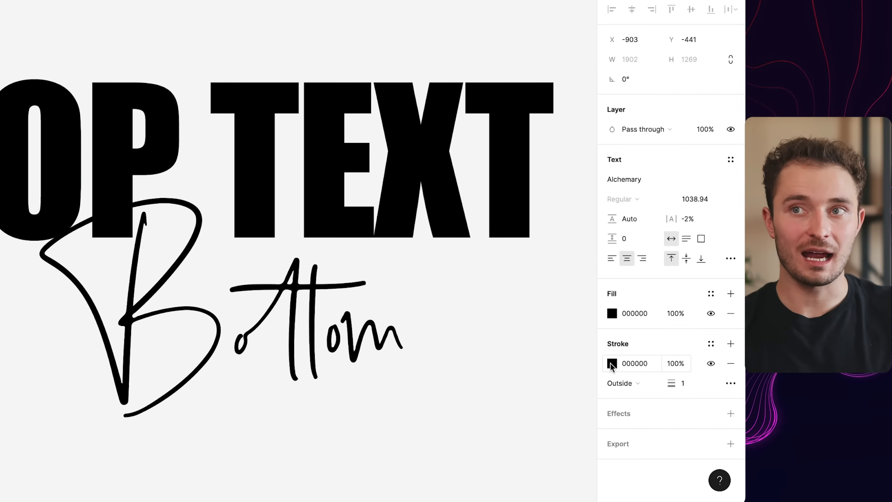
# - Colour the script copy's stroke red FF0000 and convert it to a shape with Outline stroke
pyautogui.click(612, 363)
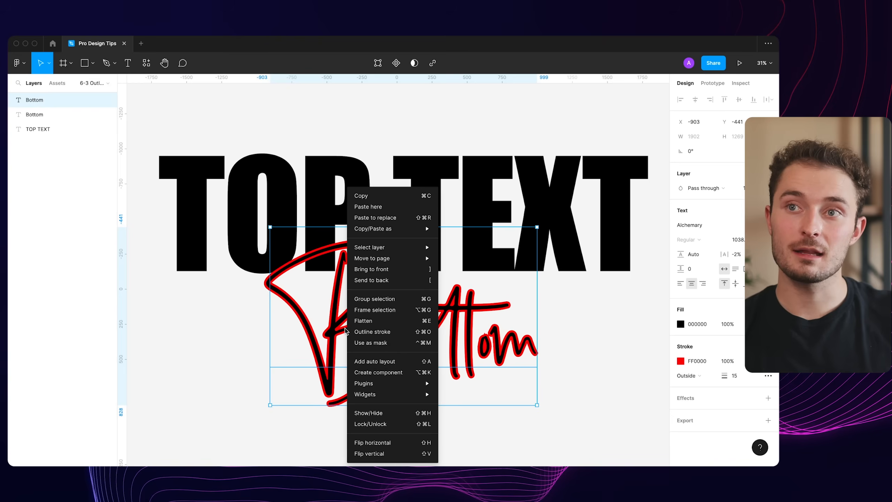
pyautogui.click(372, 332)
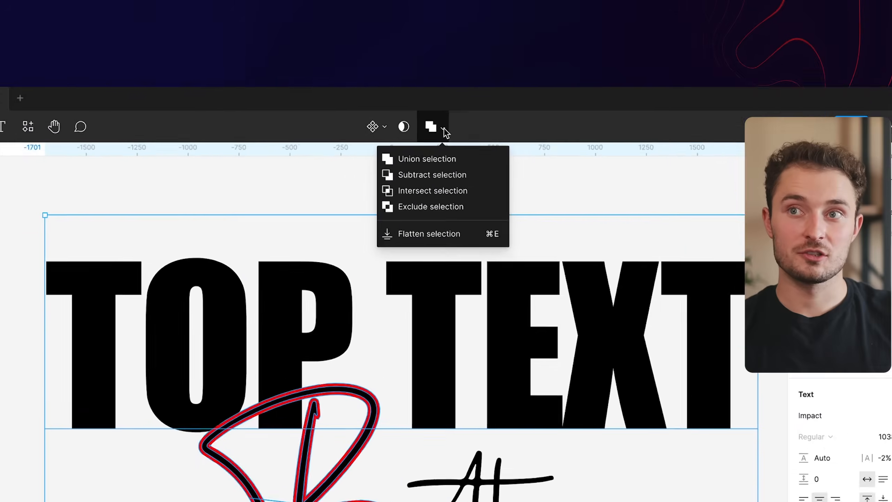
# - Subtract the script outline shape from TOP TEXT so the script sits in a gap
pyautogui.click(430, 175)
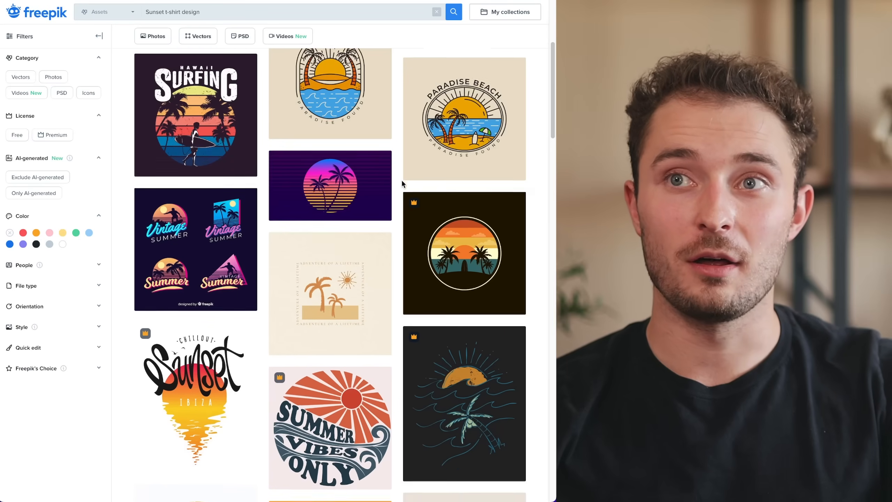
# - Pick the striped retro suns asset from the Sunset t-shirt design results
pyautogui.scroll(-3)
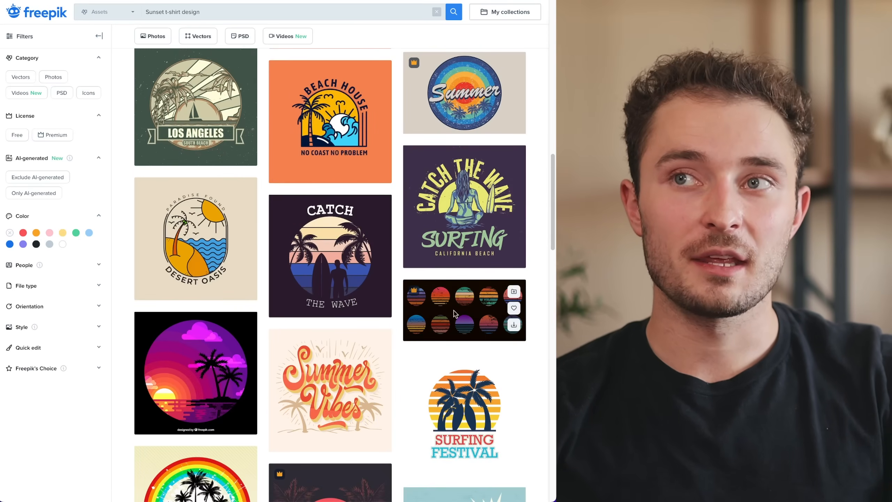
pyautogui.click(457, 309)
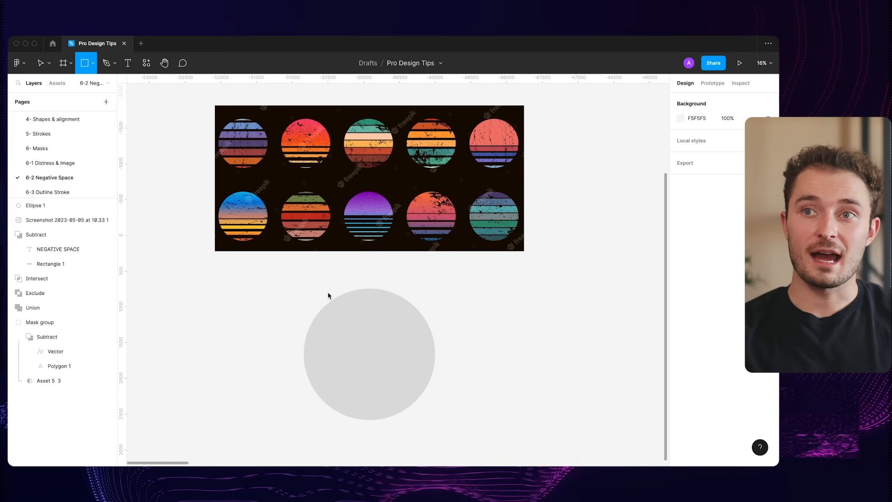
# - Draw a circle below the retro sun reference and fit the coloured stripes inside it
pyautogui.moveTo(274, 287); pyautogui.dragTo(454, 326)
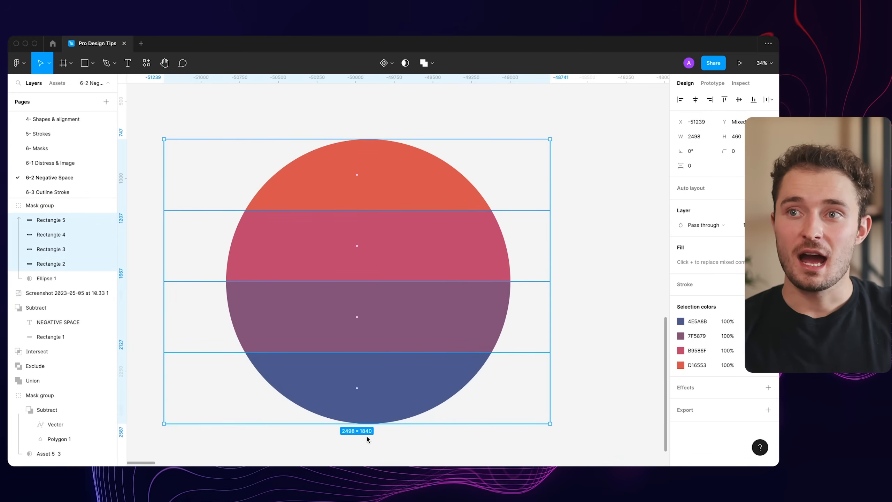
pyautogui.moveTo(357, 422); pyautogui.dragTo(357, 398)
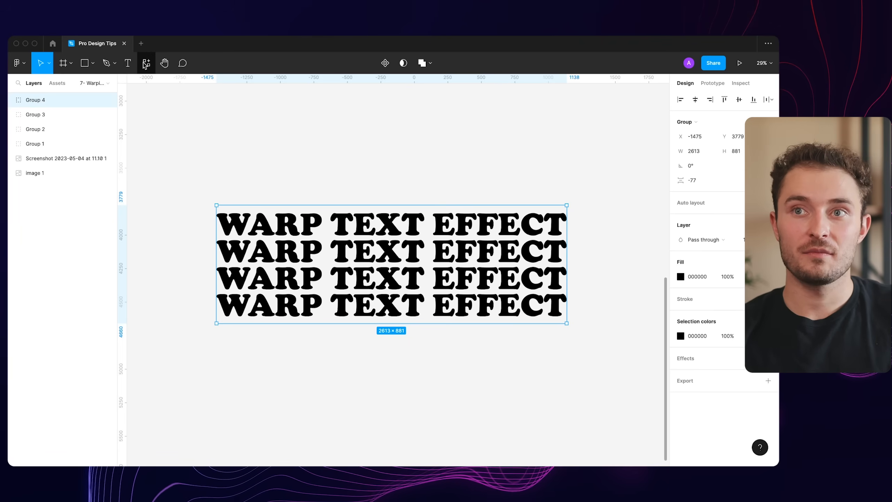
# - Preview a Wave warp with increased bend on the text in the Warp Tools plugin, then dismiss it
pyautogui.click(145, 62)
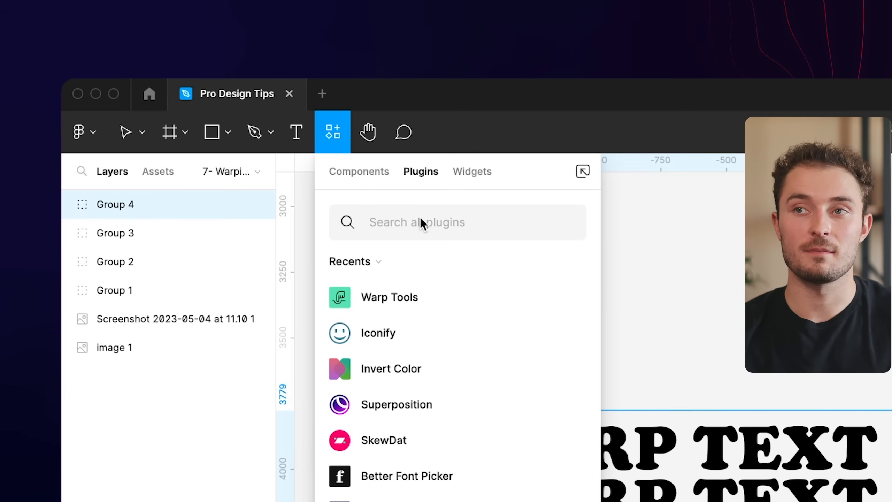
pyautogui.write('warp tools')
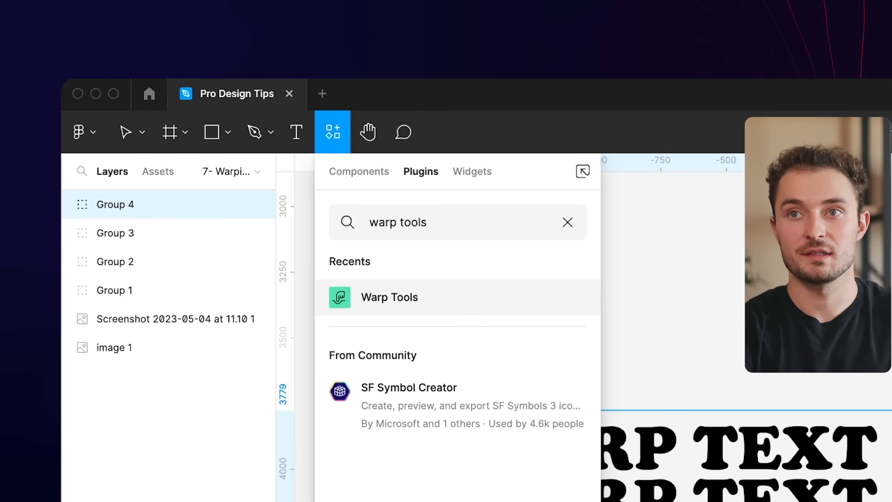
pyautogui.click(390, 297)
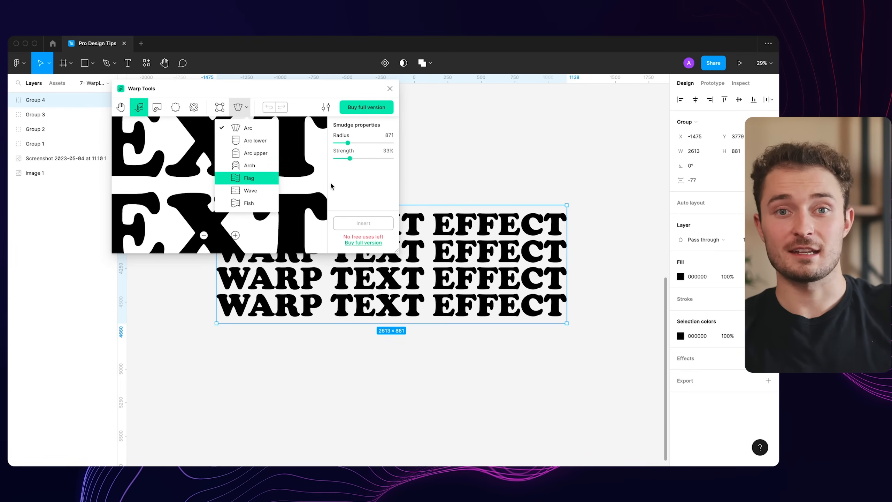
pyautogui.click(237, 107)
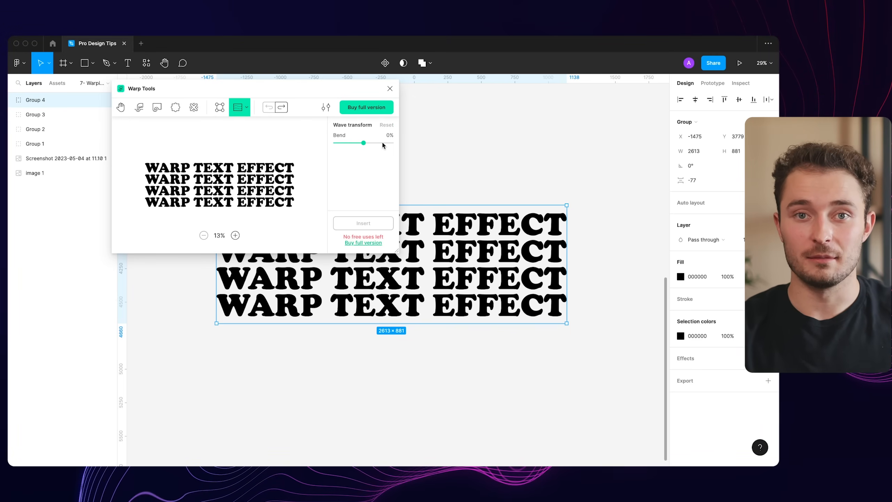
pyautogui.moveTo(364, 143); pyautogui.dragTo(382, 143)
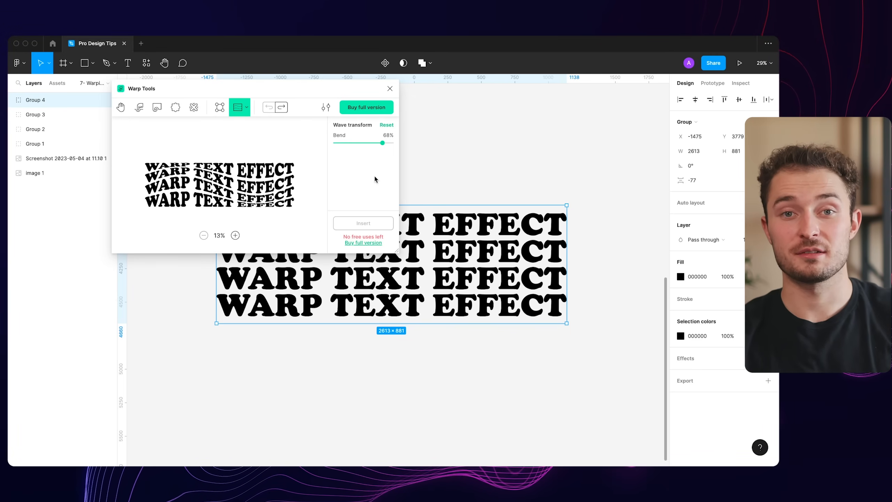
pyautogui.click(390, 89)
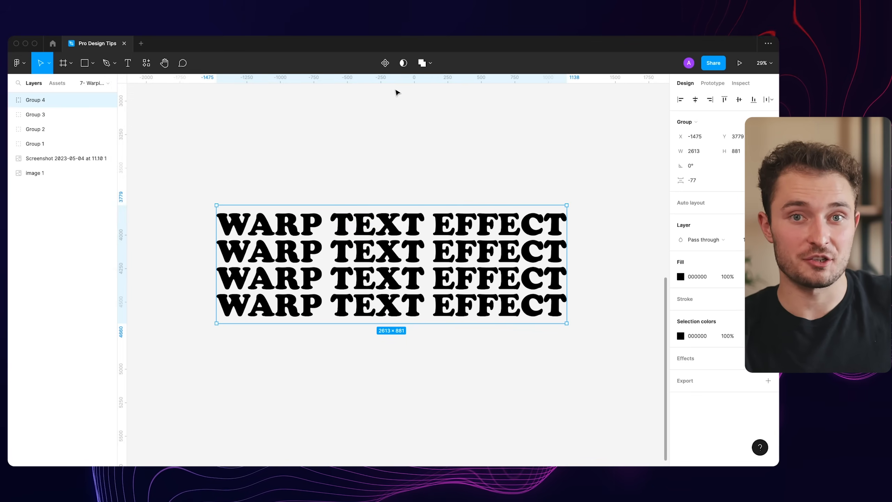
# - Copy the WARP TEXT EFFECT group as SVG via Copy/Paste as
pyautogui.rightClick(388, 273)
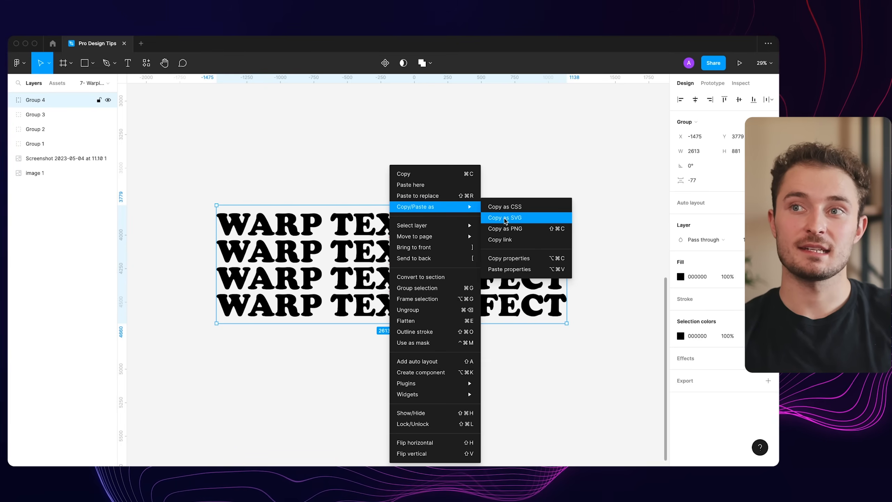
pyautogui.click(504, 218)
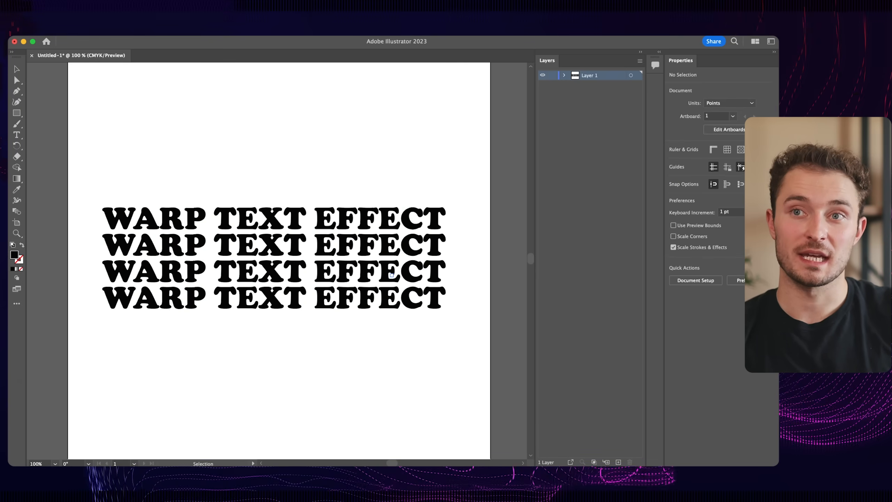
# - Apply Make with Warp to the pasted text lines, first trying the Flag style
pyautogui.click(273, 269)
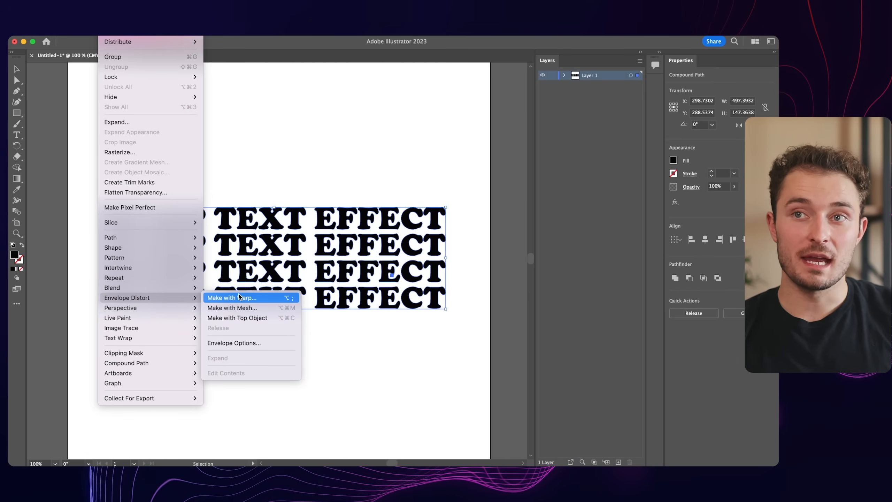
pyautogui.click(232, 298)
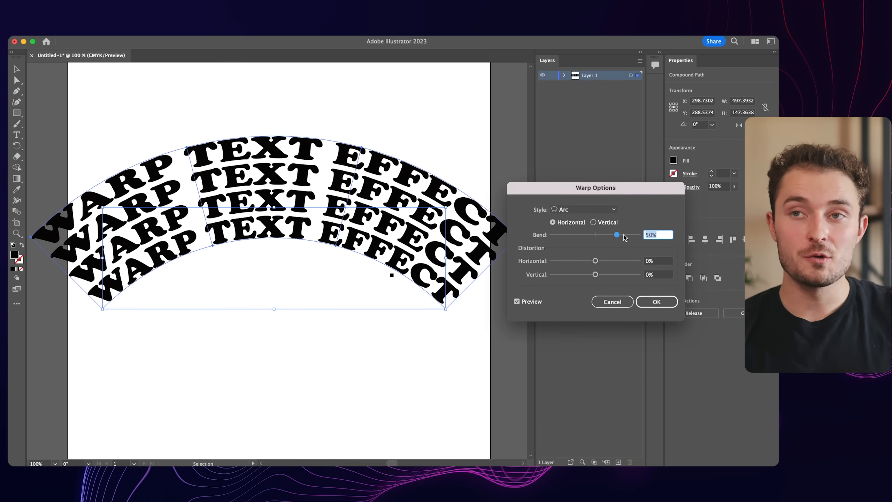
pyautogui.click(583, 209)
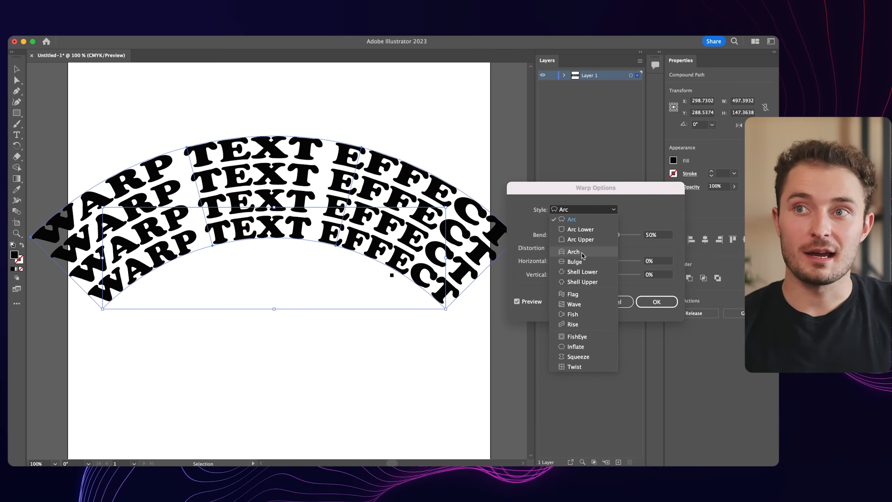
pyautogui.click(573, 251)
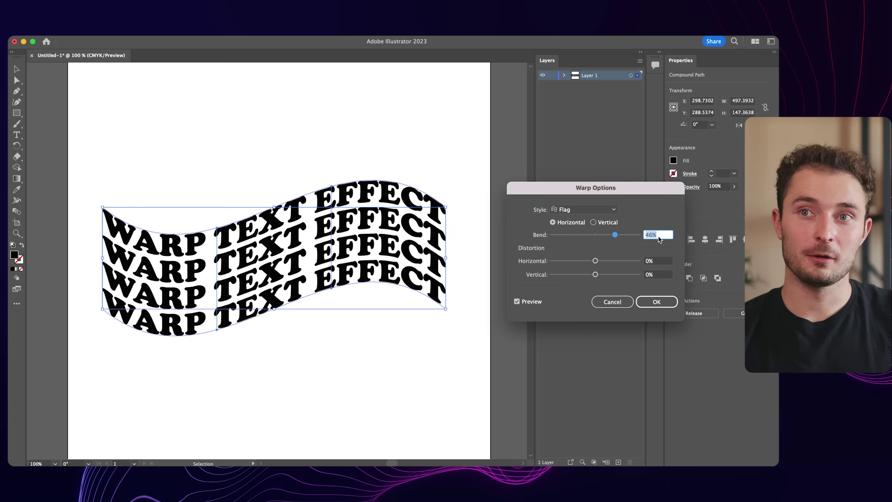
# - Switch the warp to Wave with bend around 42% and confirm it
pyautogui.click(584, 209)
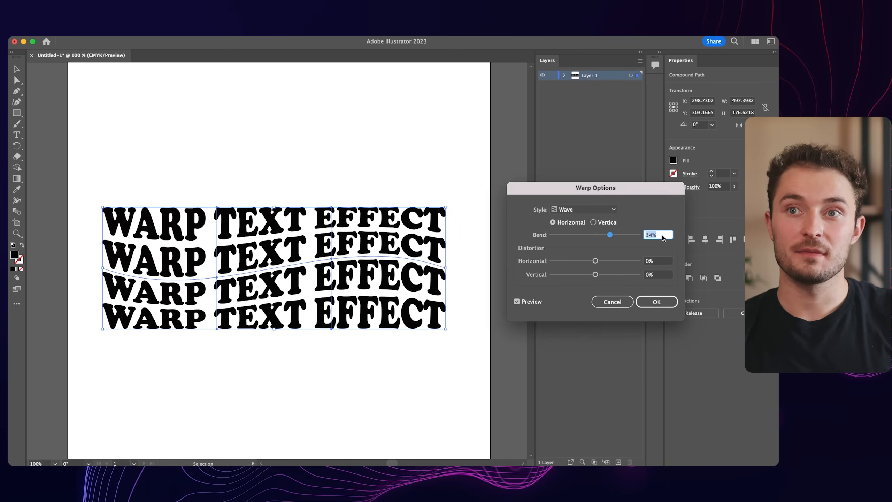
pyautogui.moveTo(610, 234); pyautogui.dragTo(619, 234)
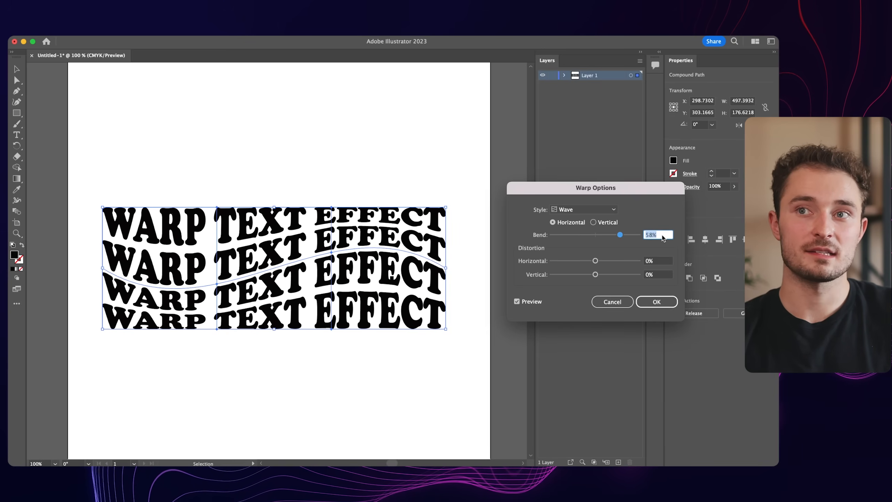
pyautogui.moveTo(619, 234); pyautogui.dragTo(613, 234)
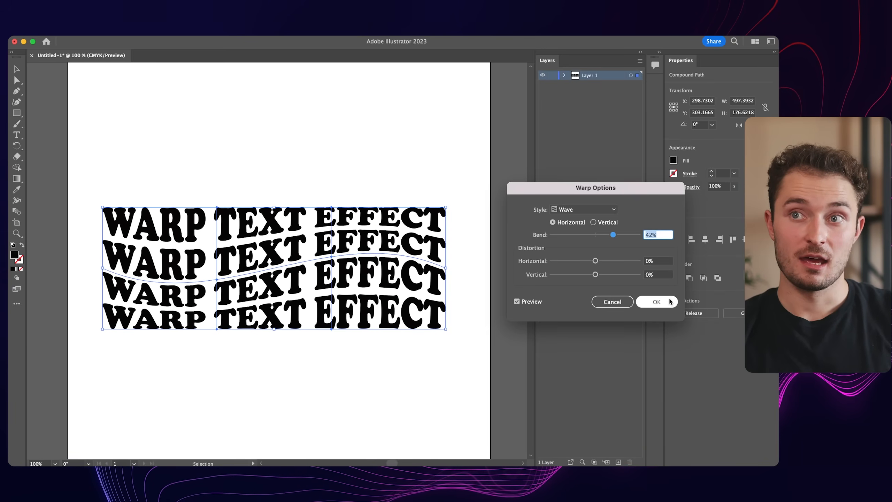
pyautogui.click(657, 302)
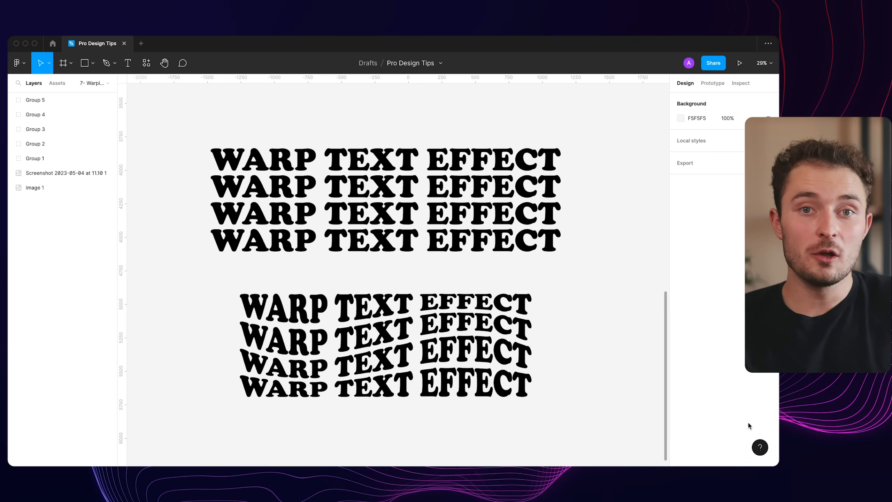
# - Browse the Keyboard shortcuts reference through its View and Zoom categories
pyautogui.click(760, 448)
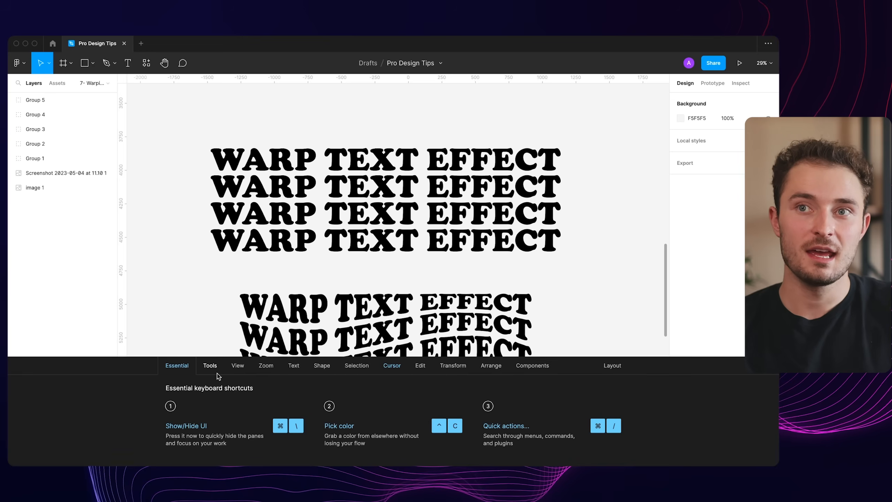
pyautogui.click(238, 365)
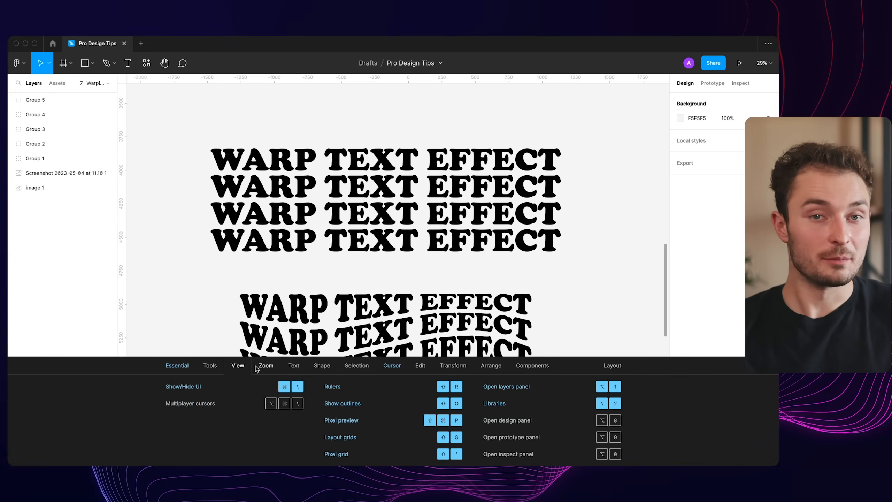
pyautogui.click(420, 365)
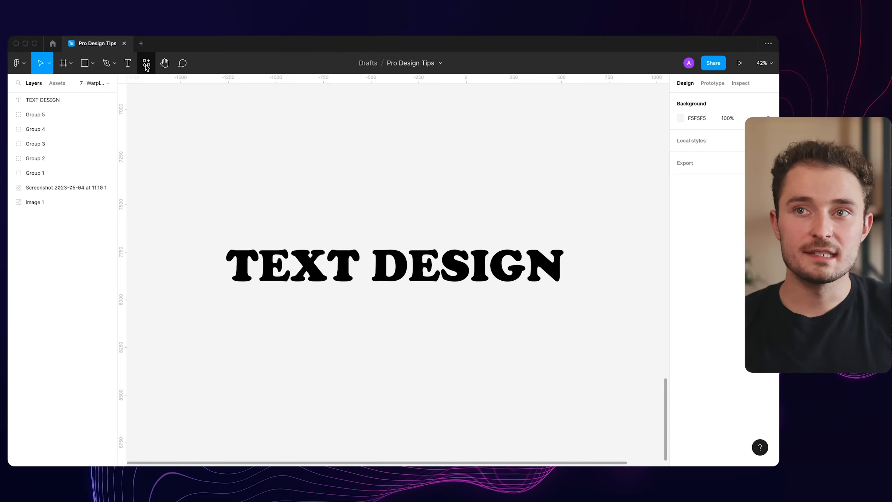
# - Run the ARC plugin on TEXT DESIGN and adjust its Bend Strength
pyautogui.click(146, 63)
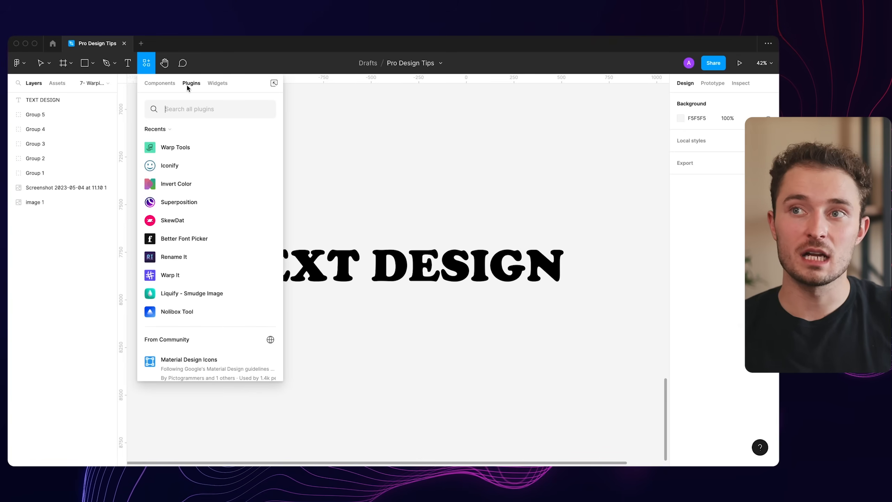
pyautogui.scroll(-3)
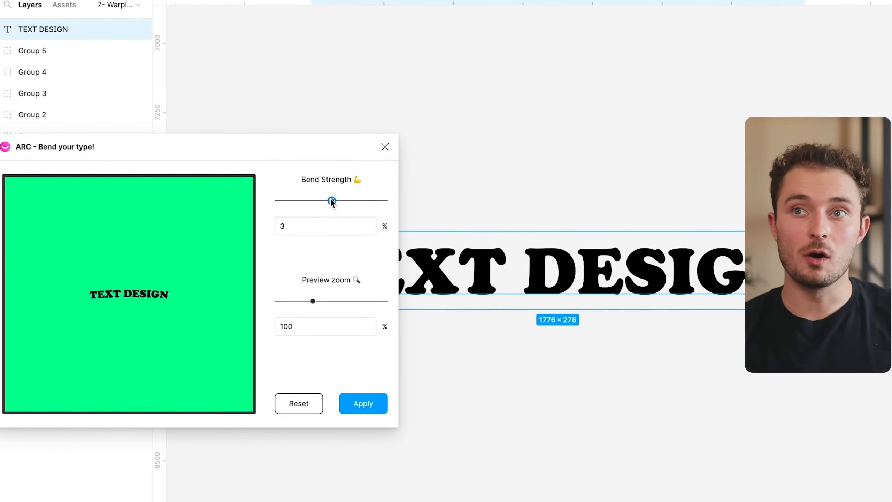
pyautogui.moveTo(332, 201); pyautogui.dragTo(316, 201)
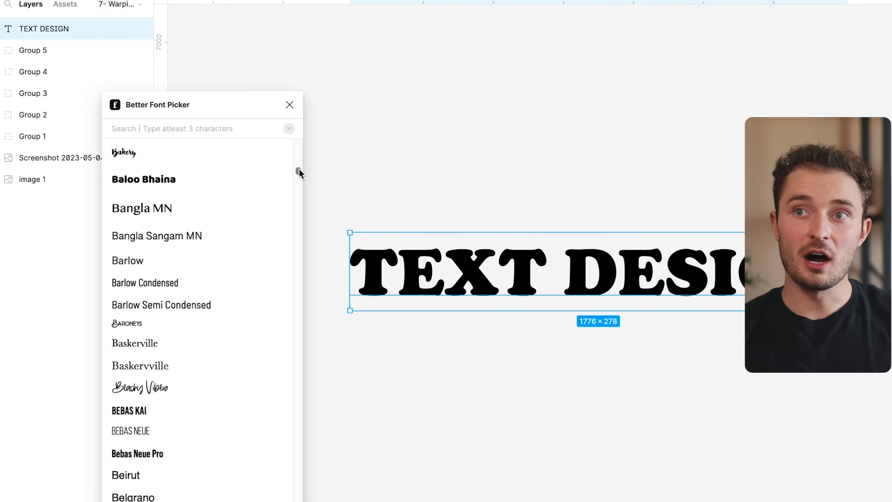
# - Browse further plugins and pick a check mark icon from Iconify's results
pyautogui.scroll(-3)
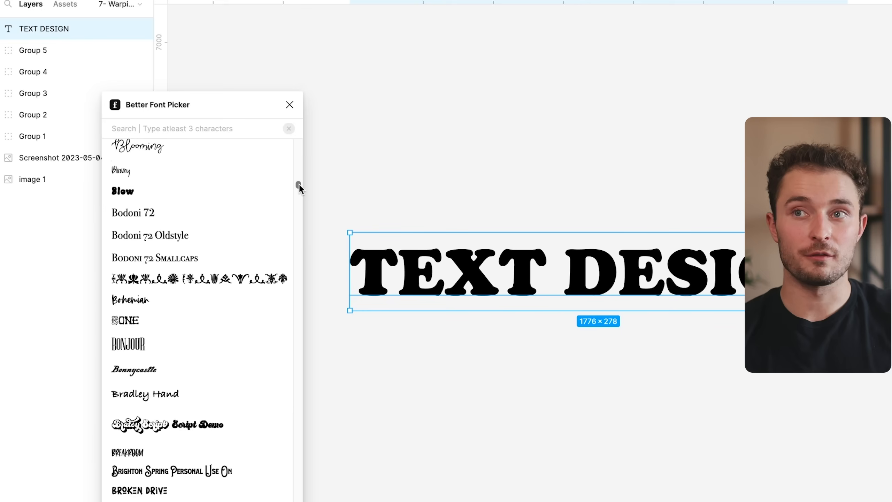
pyautogui.scroll(-3)
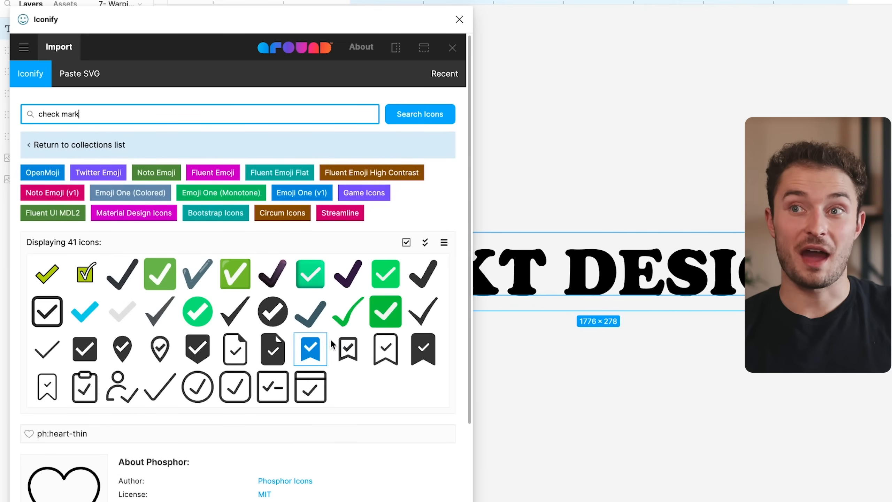
pyautogui.click(310, 350)
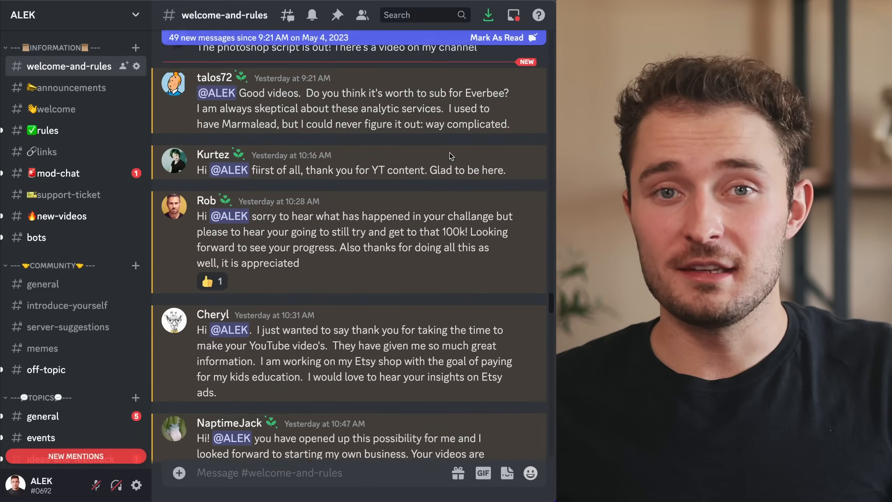
# - Scroll down the welcome-and-rules channel to today's member messages
pyautogui.scroll(-3)
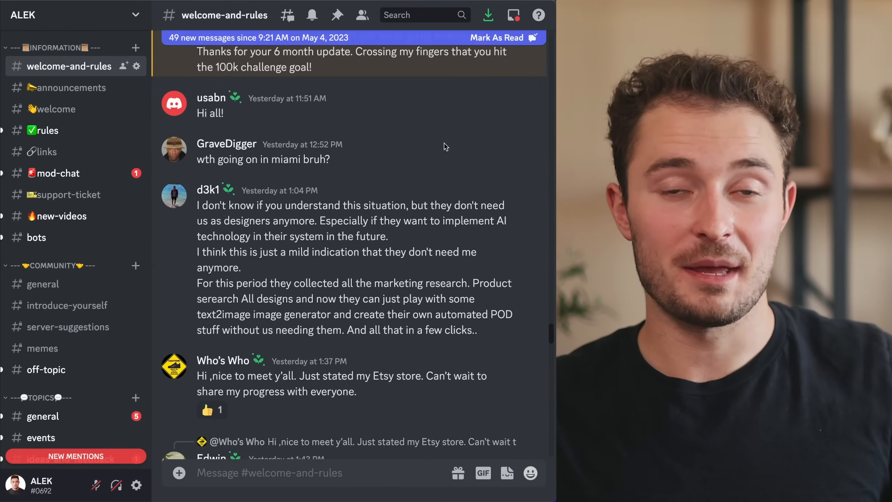
pyautogui.scroll(-3)
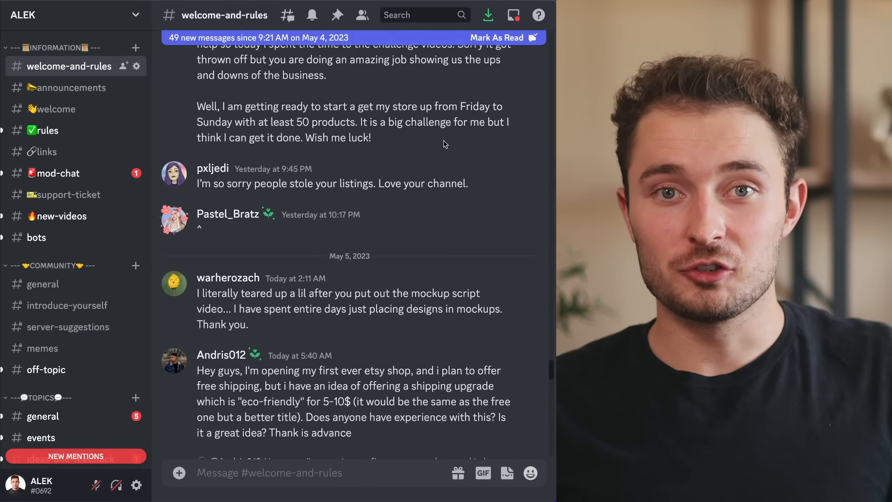
pyautogui.scroll(-3)
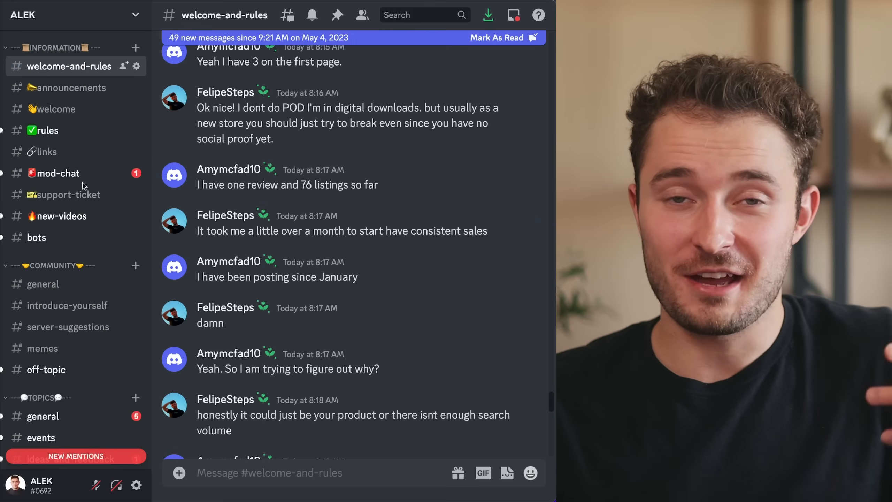
pyautogui.scroll(-3)
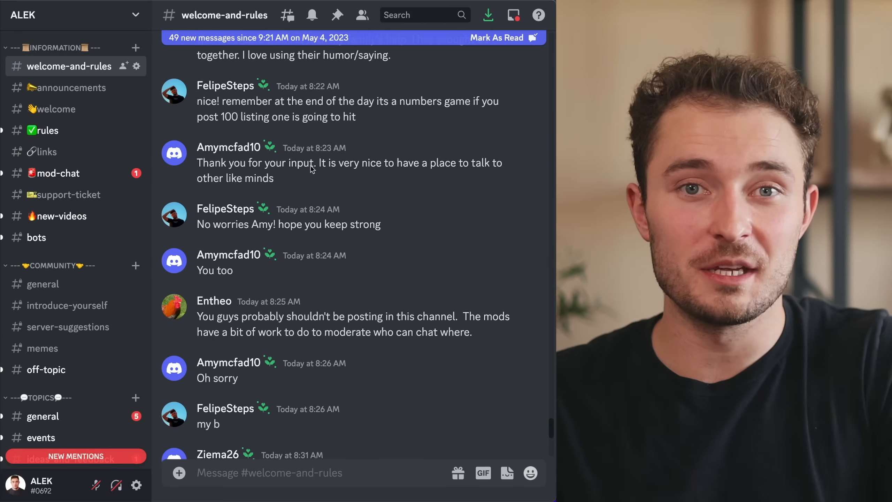